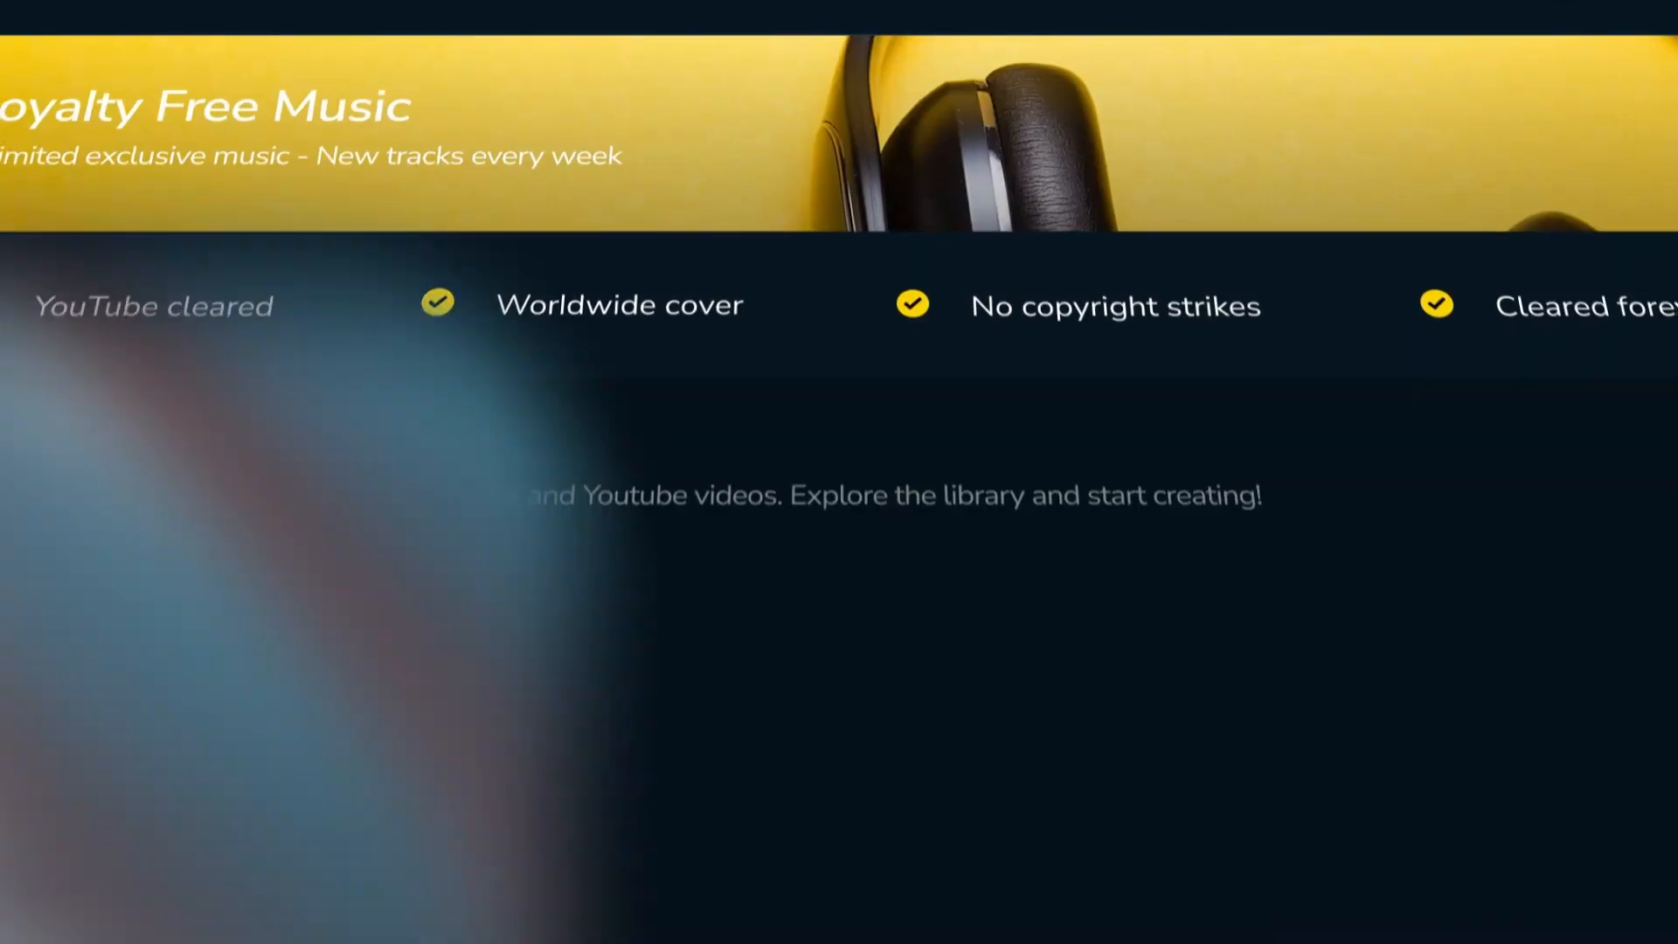
- Scroll down the track library to locate the Cartel track
{"action": "scroll", "scroll_direction": "down", "scroll_amount": 3}
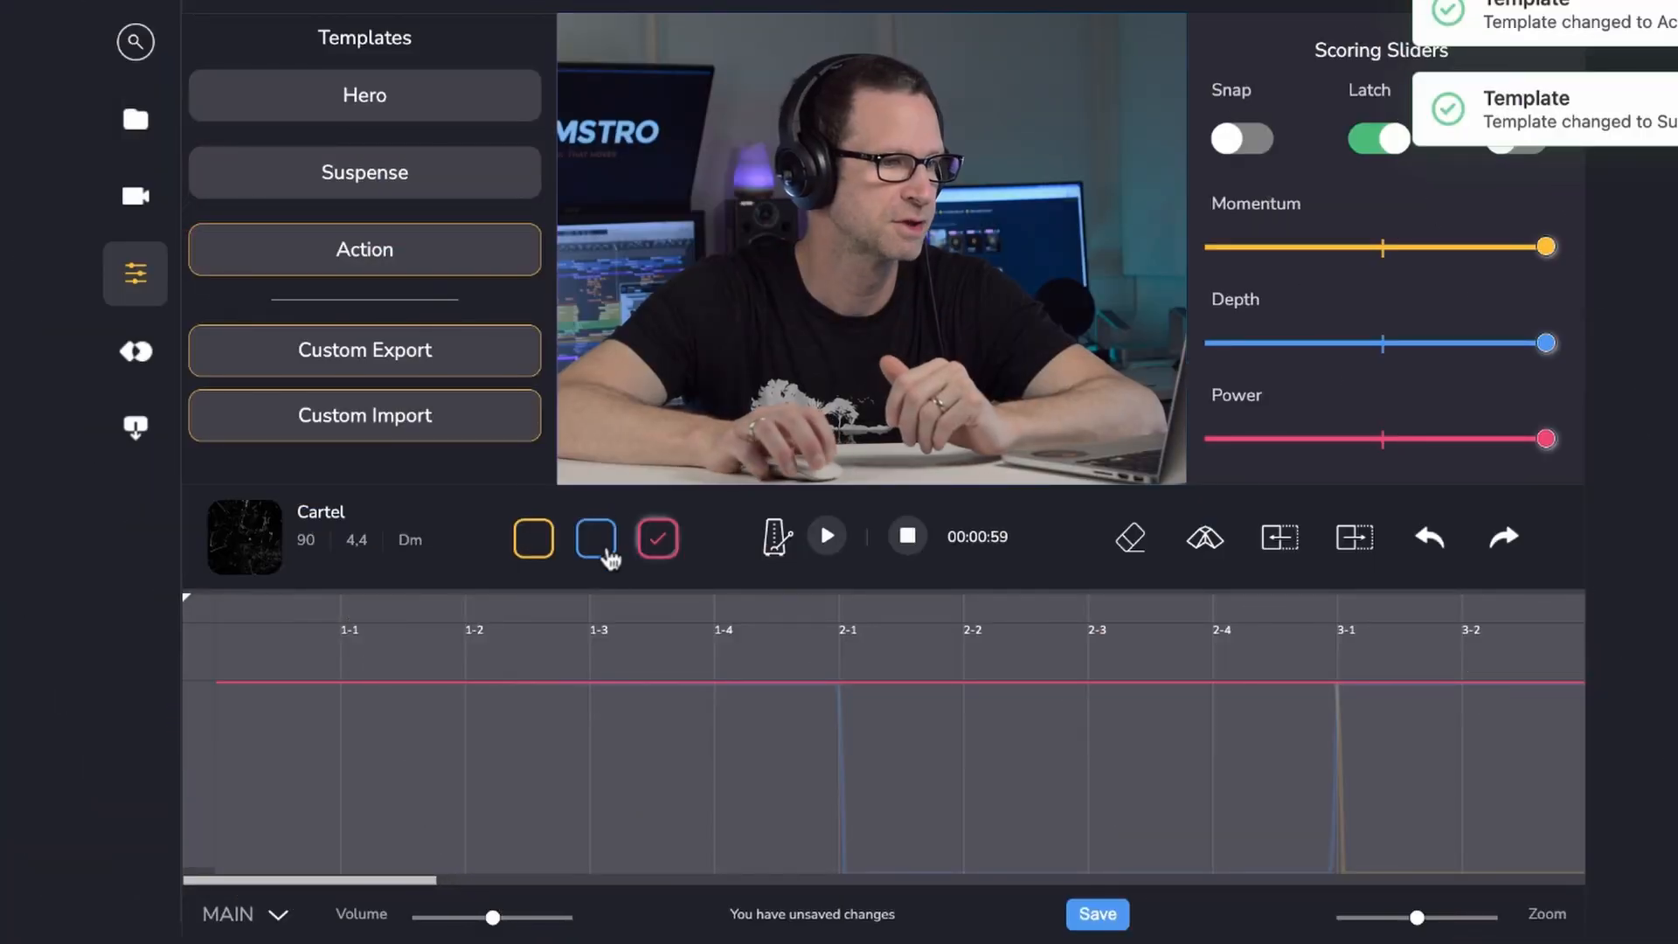
- Show the Depth, Momentum and Power automation curves, then apply the Hero and Suspense templates
{"action": "left_click", "coordinate": [595, 538]}
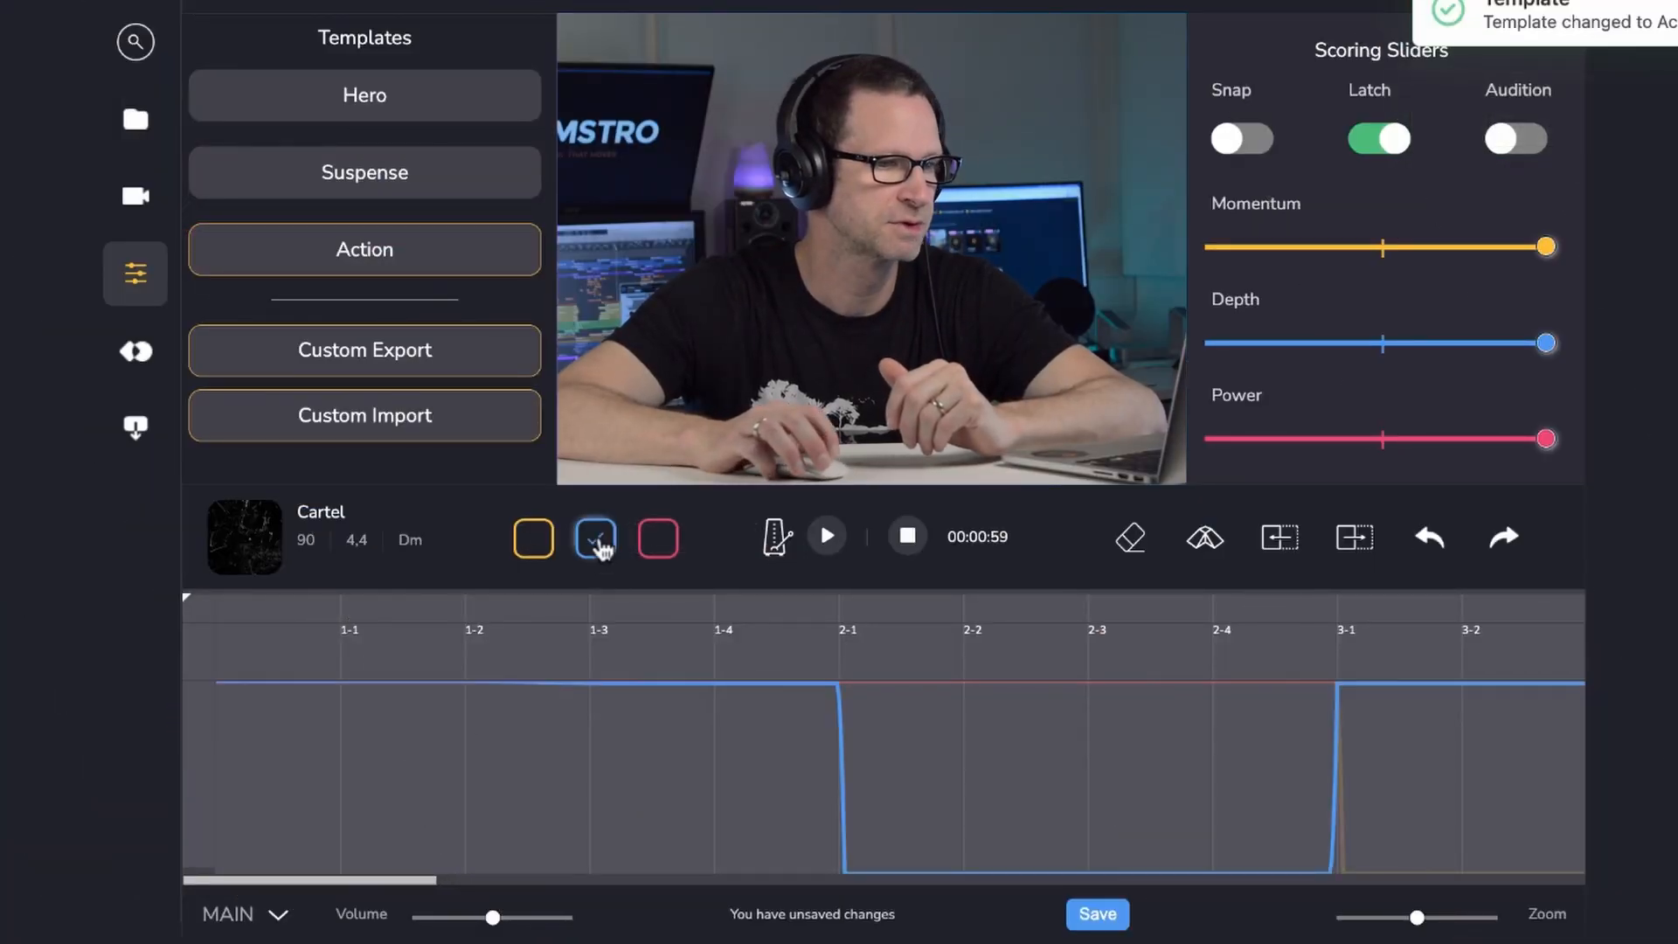
{"action": "left_click", "coordinate": [533, 538]}
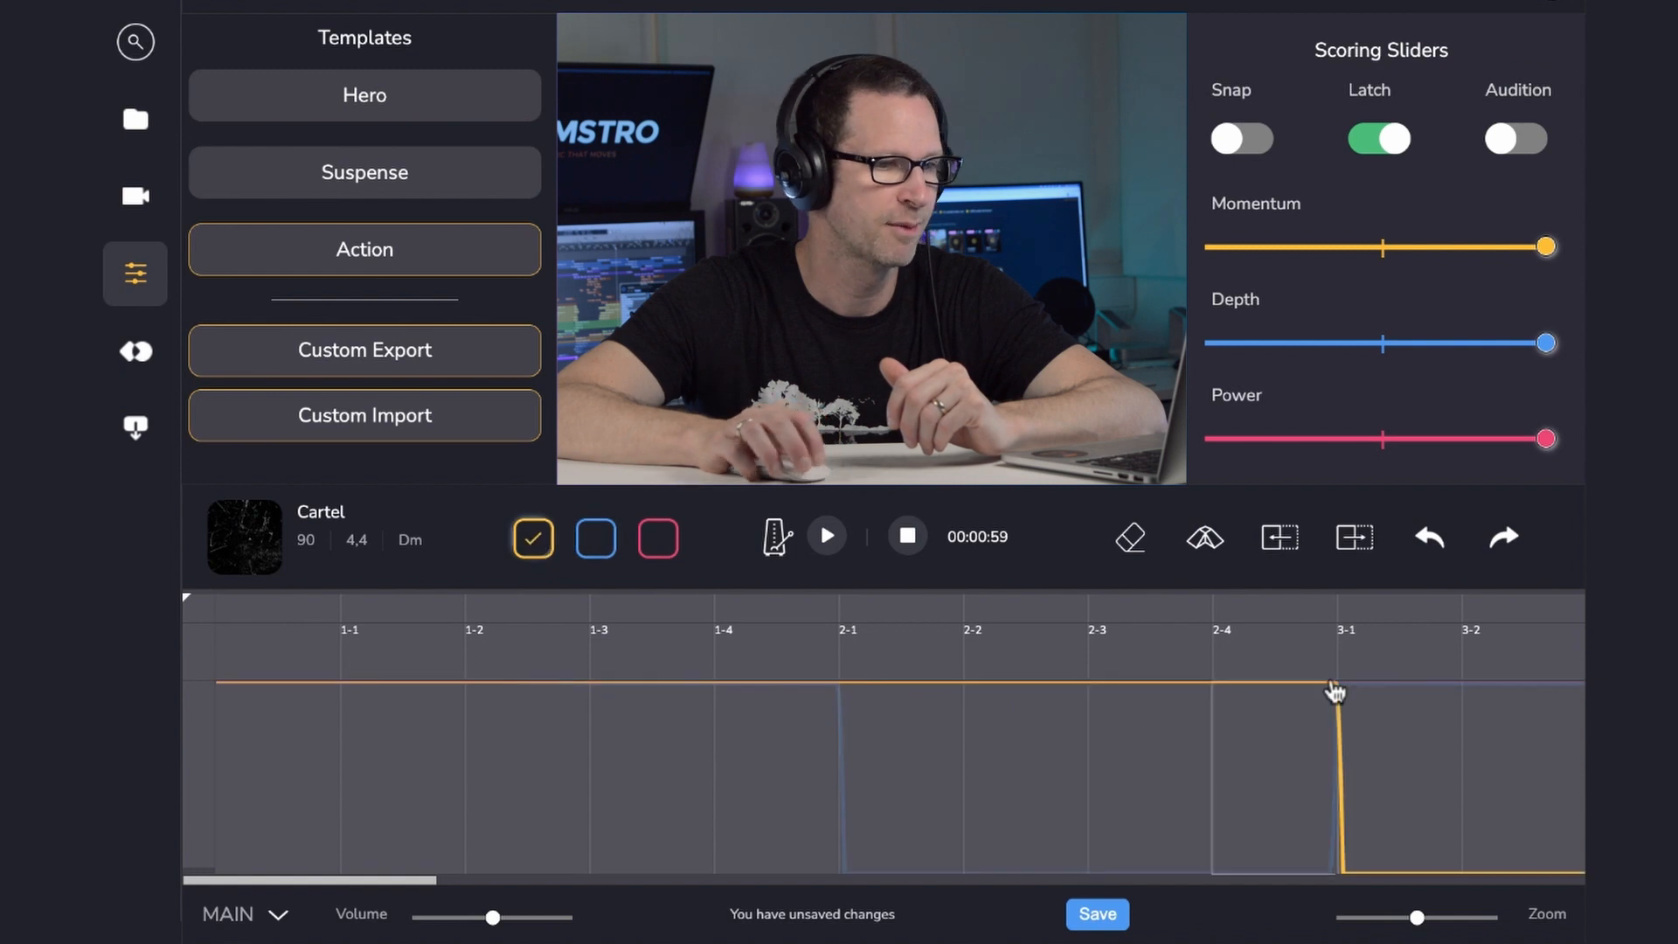
{"action": "left_click", "coordinate": [363, 95]}
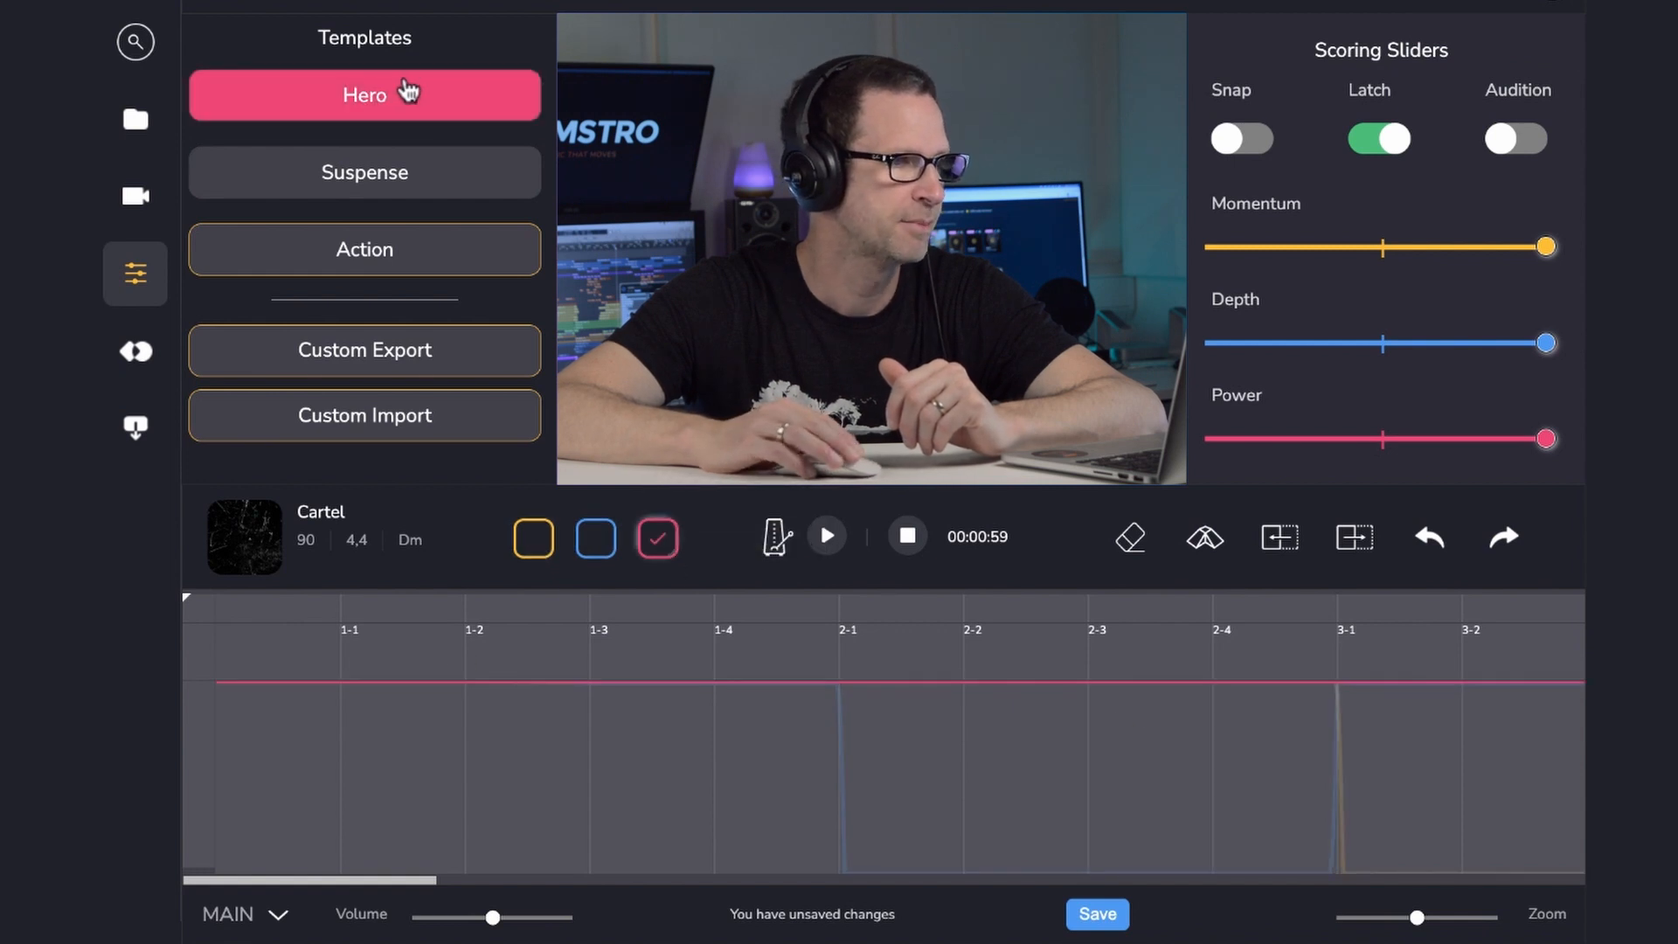
{"action": "left_click", "coordinate": [363, 173]}
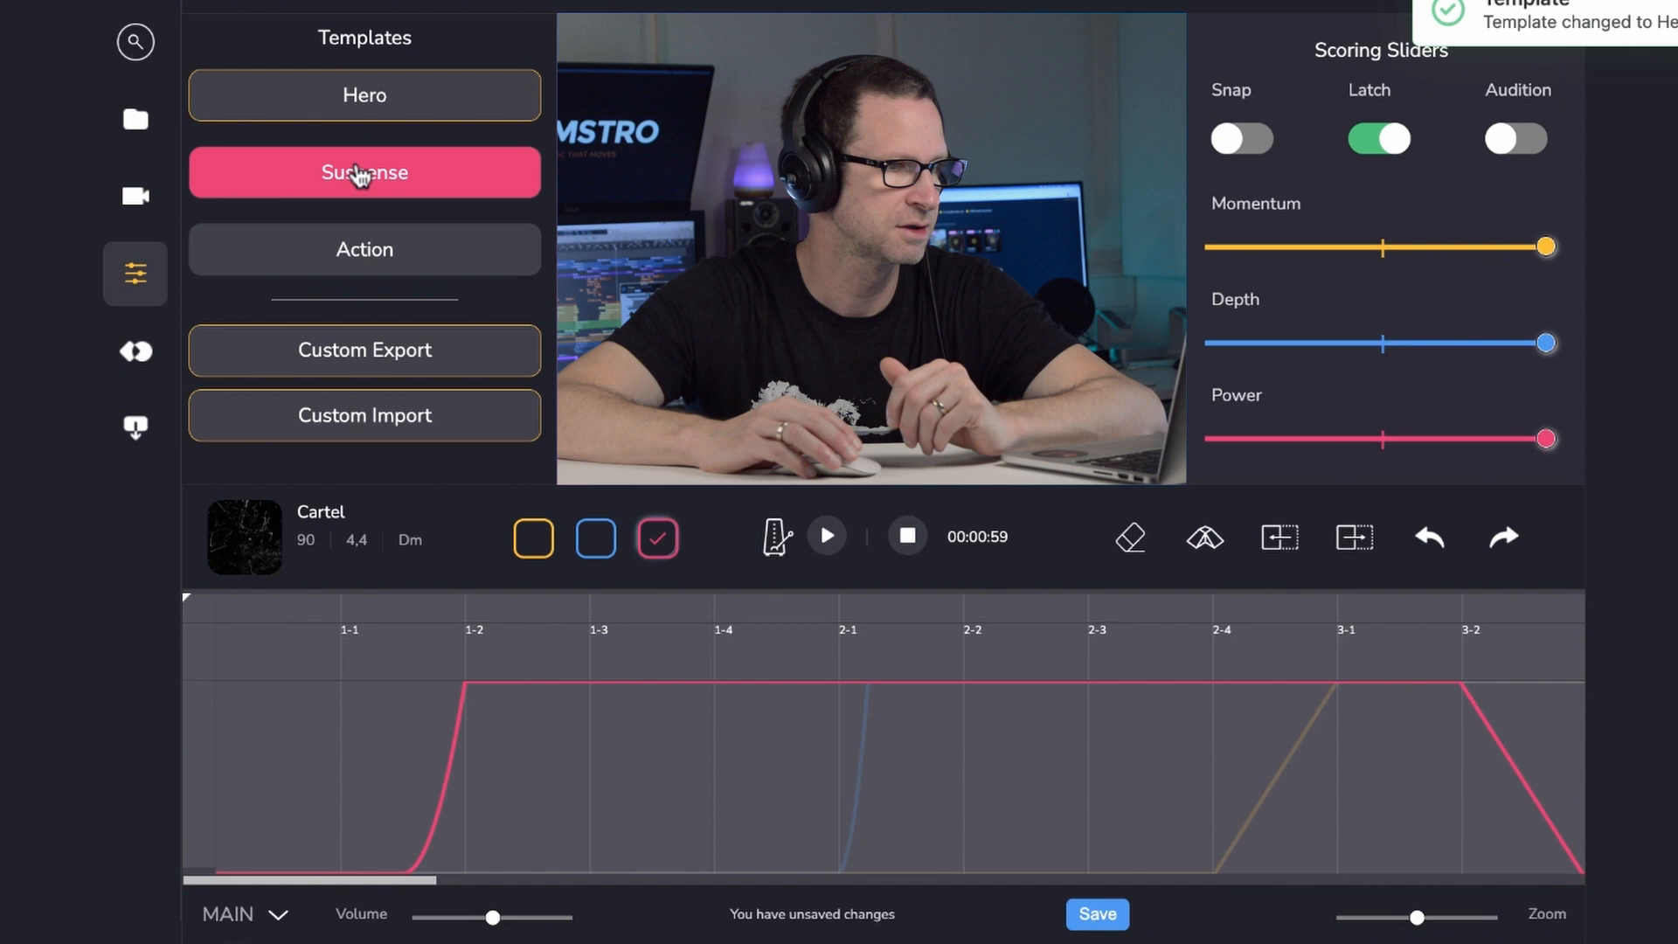
{"action": "left_click", "coordinate": [134, 351]}
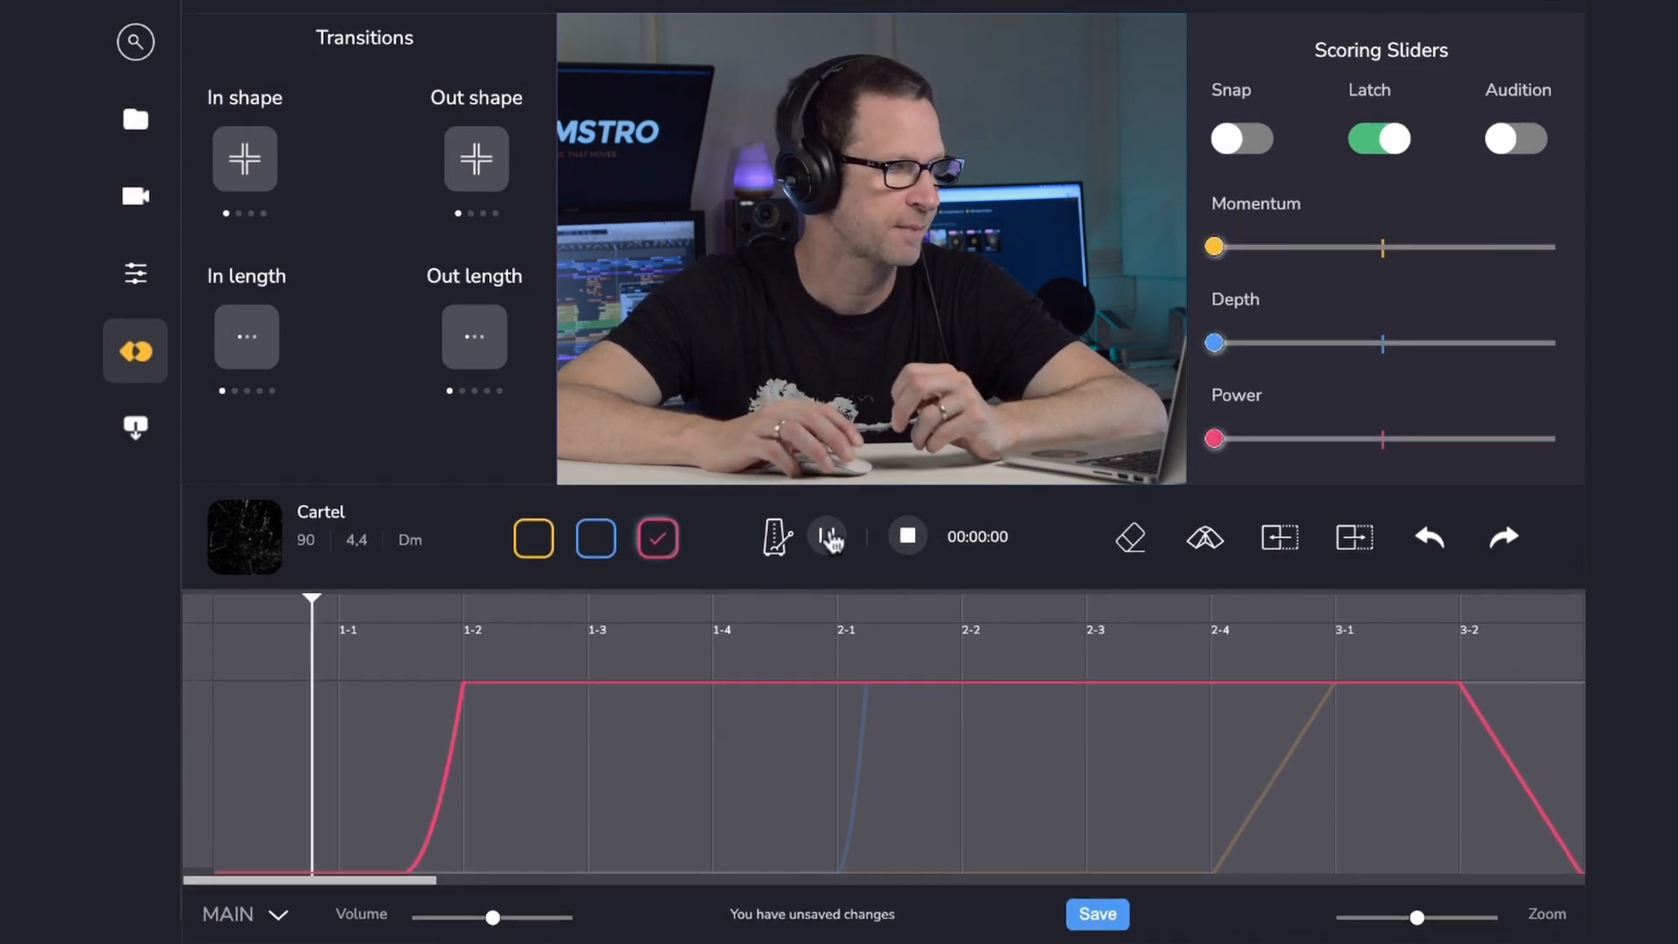
- Play Cartel and record Depth climbing in six stages to nearly full, then pause
{"action": "left_click", "coordinate": [826, 536]}
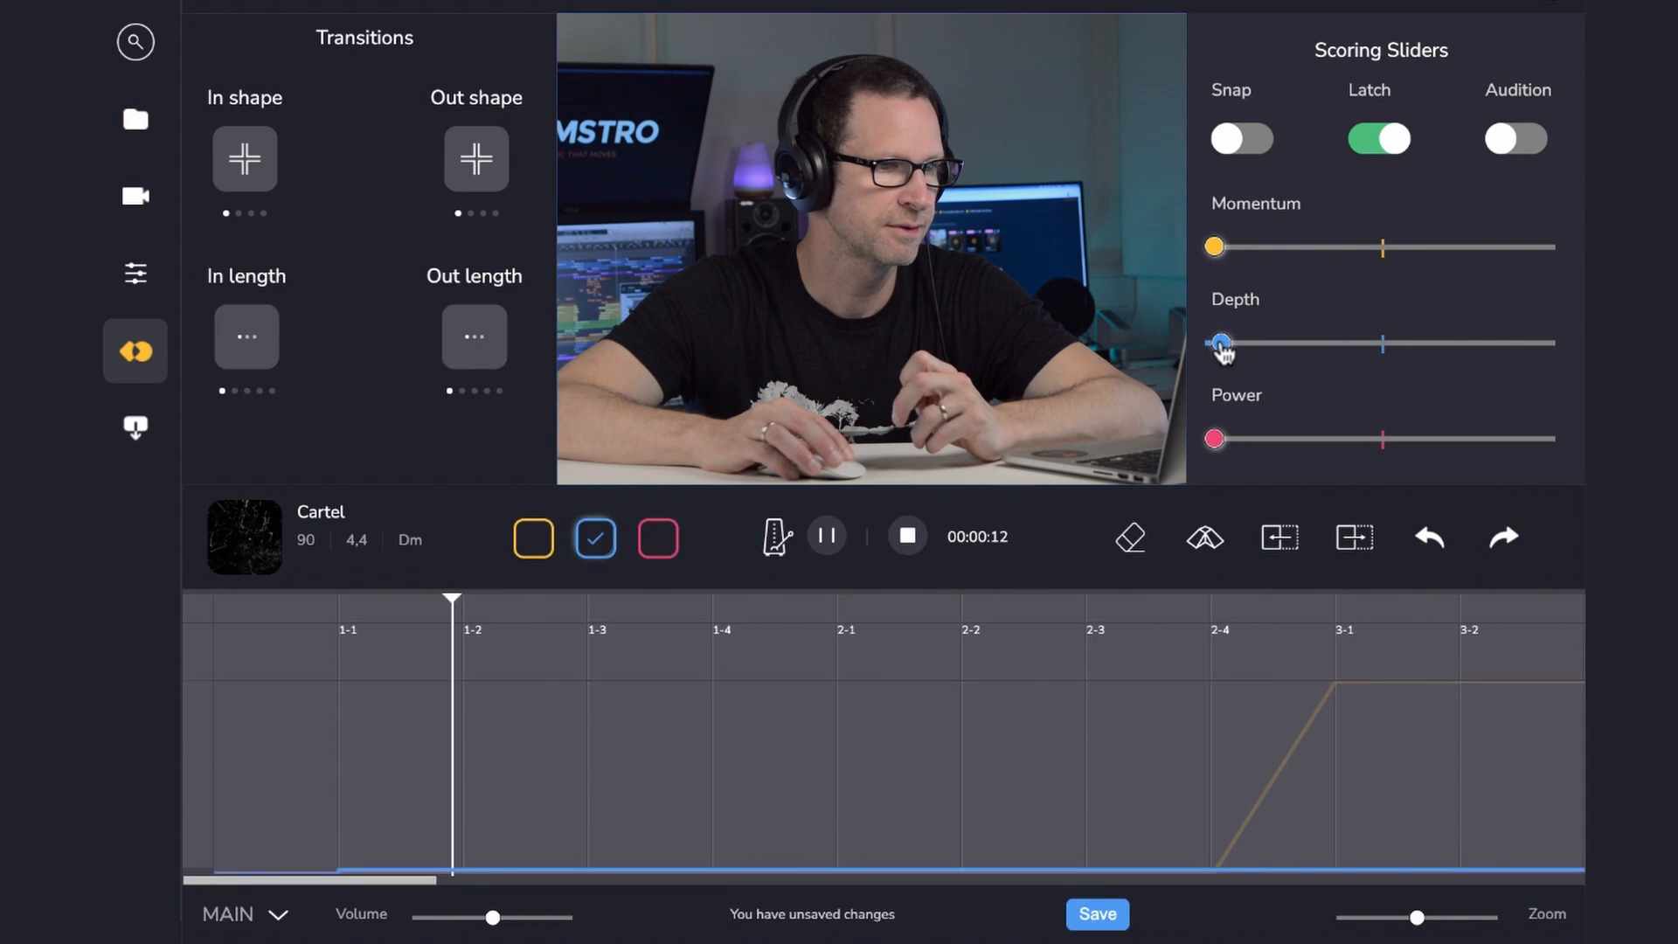
{"action": "left_click_drag", "start_coordinate": [1217, 343], "coordinate": [1239, 344]}
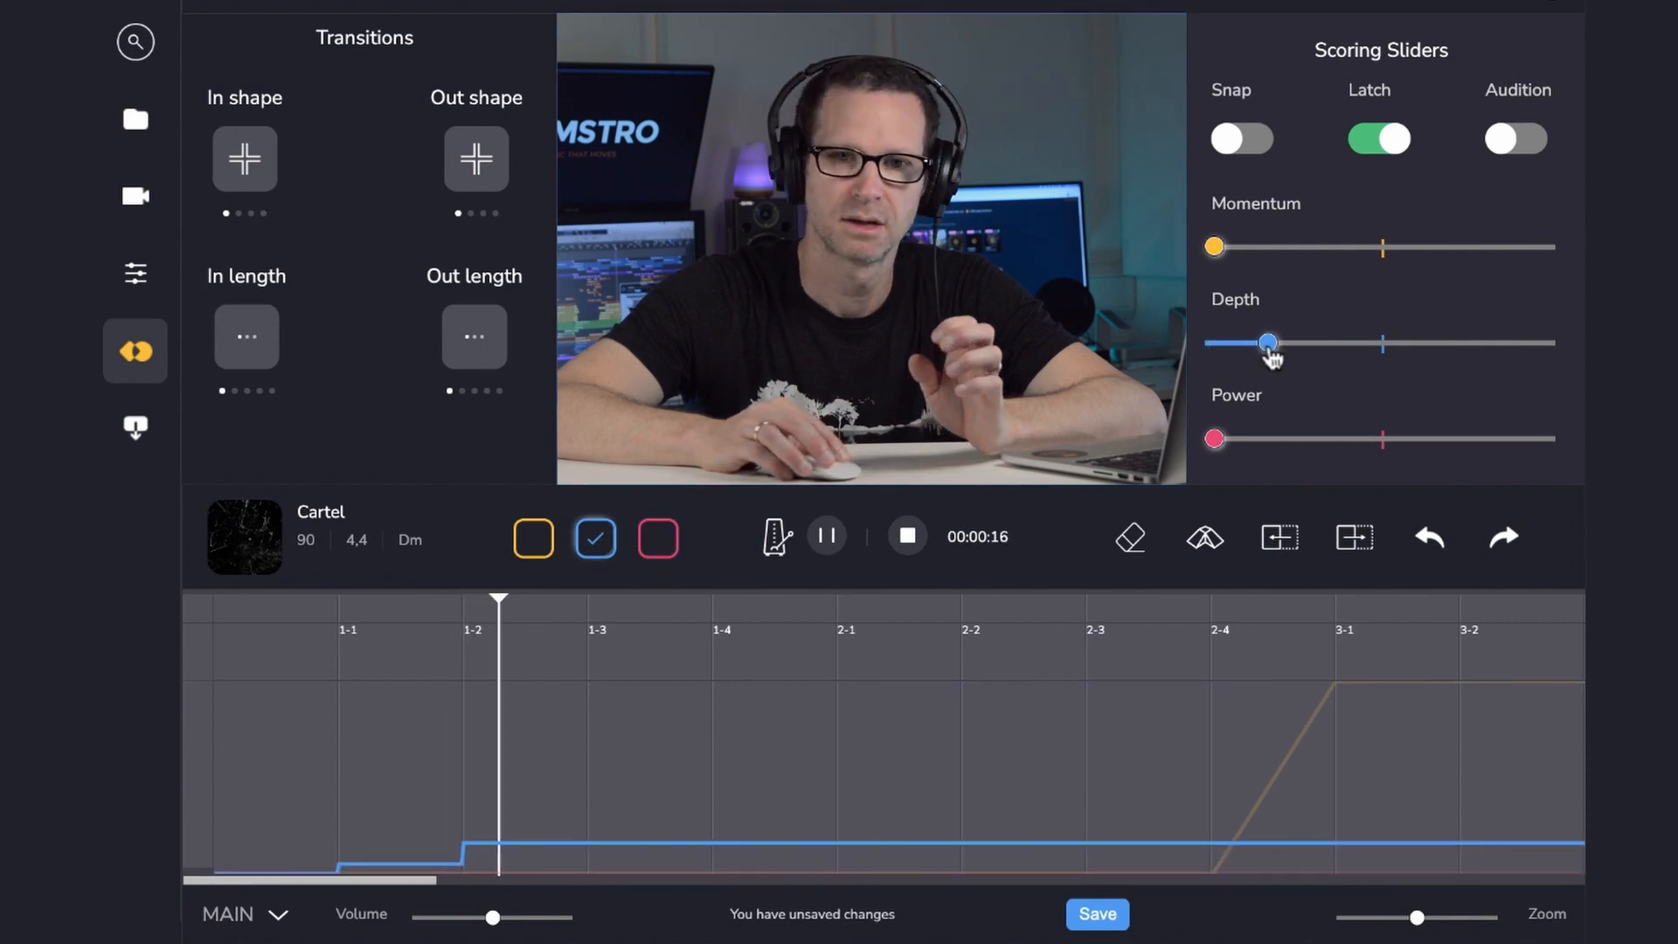
{"action": "left_click_drag", "start_coordinate": [1267, 343], "coordinate": [1300, 342]}
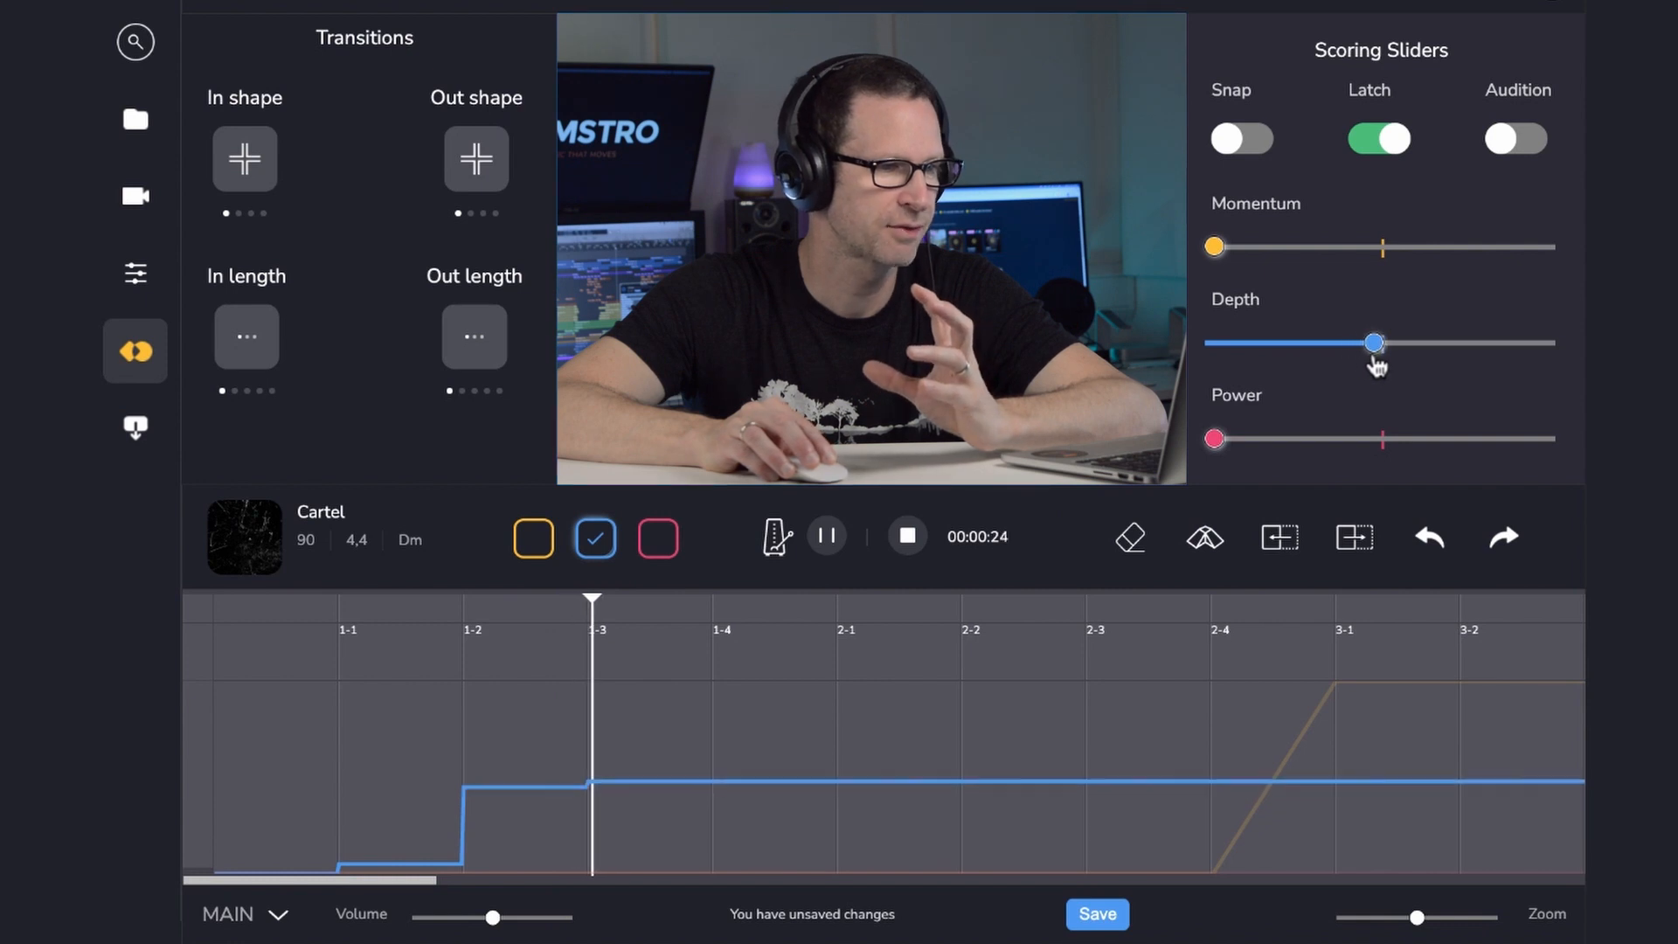
{"action": "left_click_drag", "start_coordinate": [1374, 343], "coordinate": [1400, 342]}
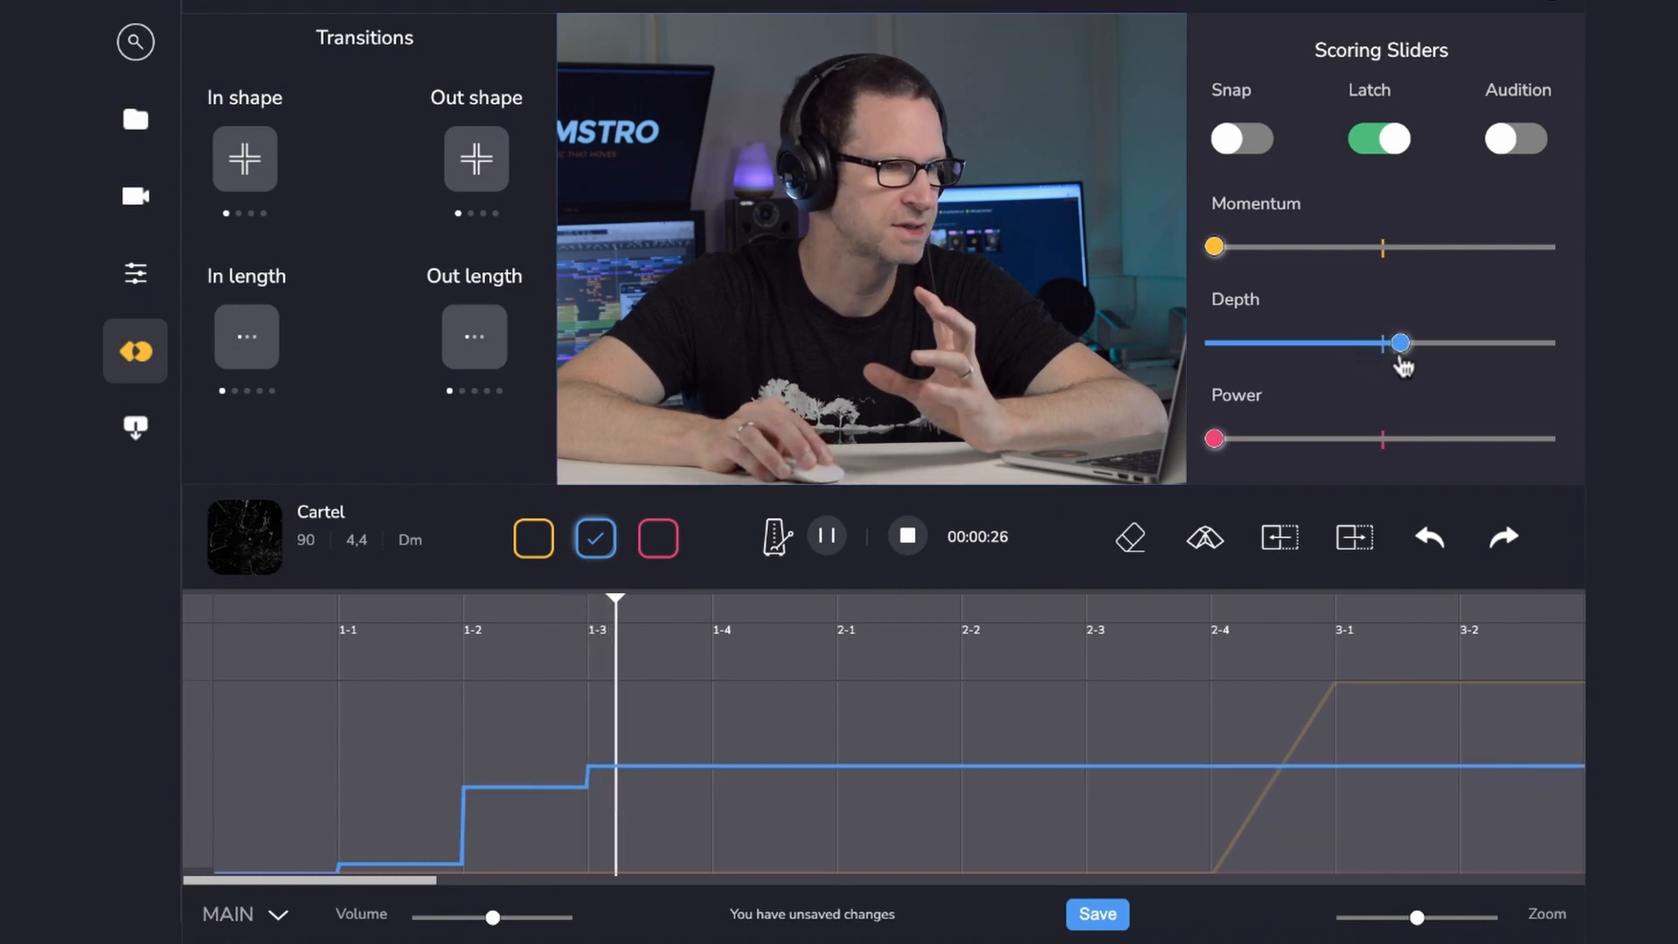
{"action": "left_click_drag", "start_coordinate": [1400, 342], "coordinate": [1434, 343]}
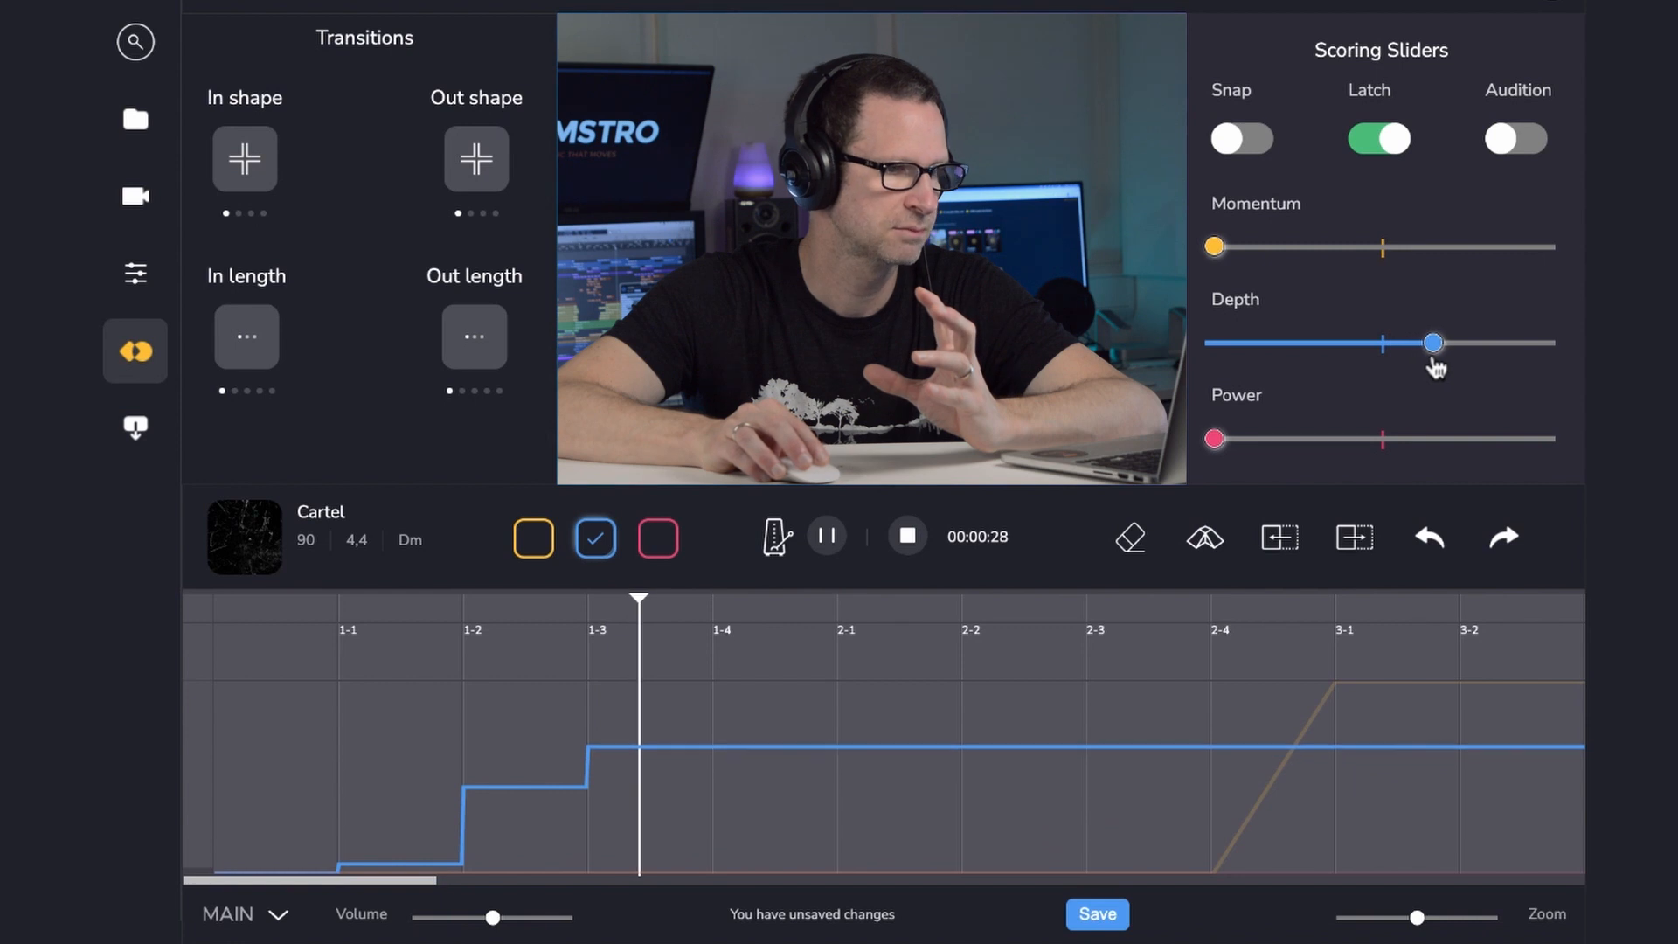
{"action": "left_click_drag", "start_coordinate": [1434, 343], "coordinate": [1468, 343]}
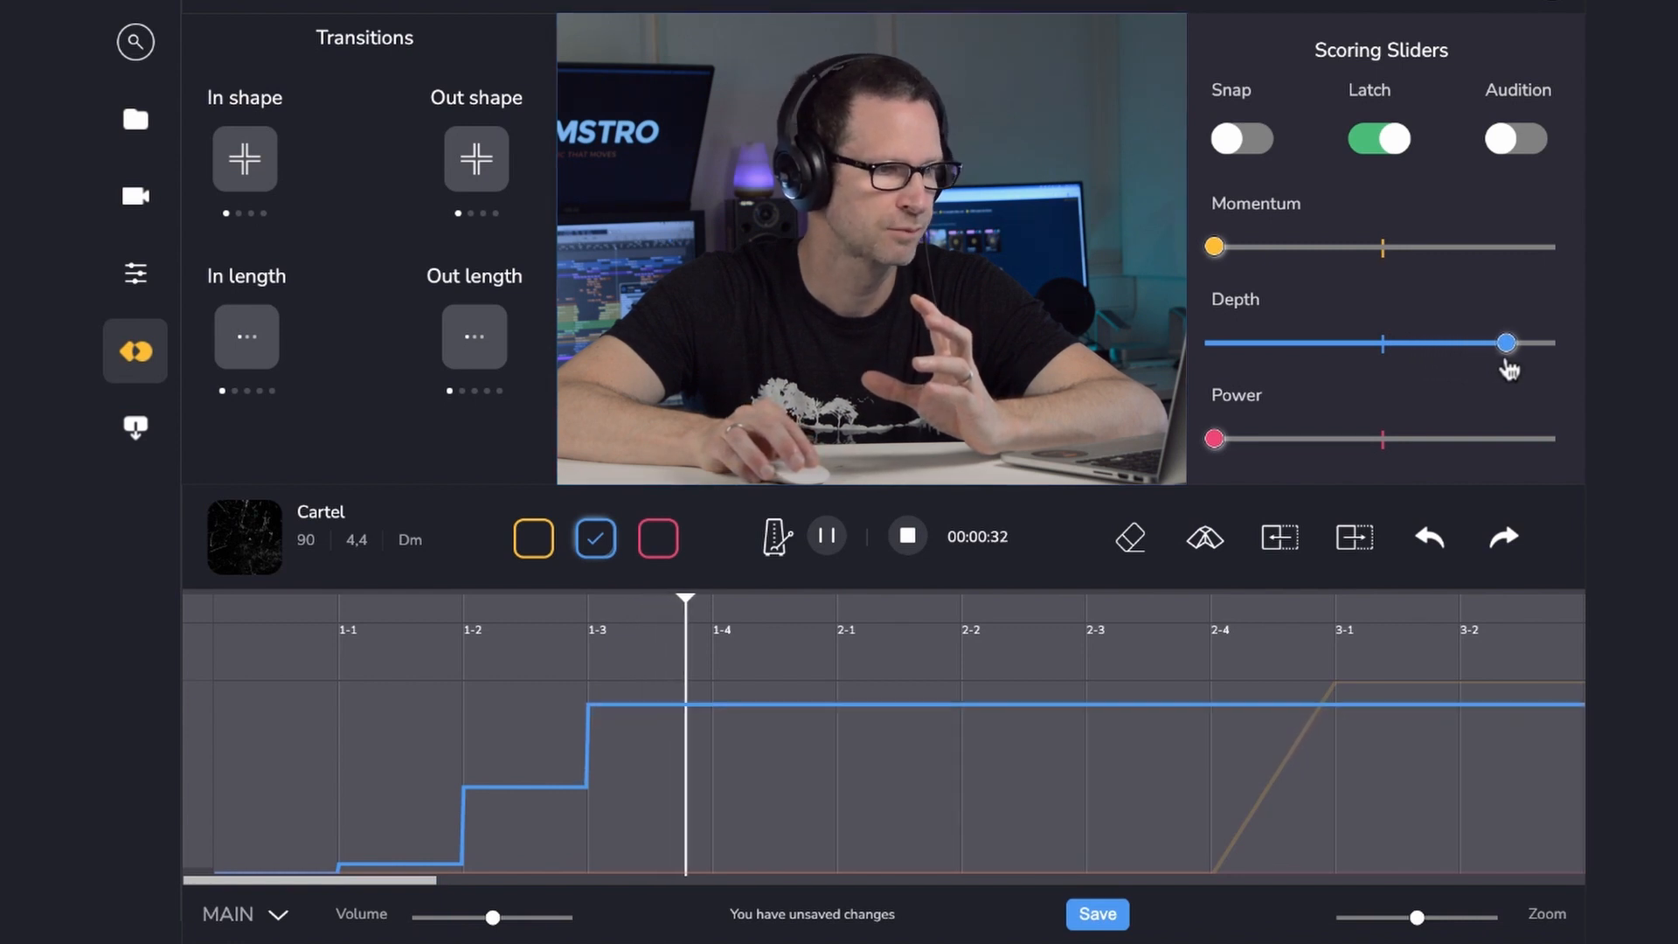
{"action": "left_click_drag", "start_coordinate": [1507, 343], "coordinate": [1540, 342]}
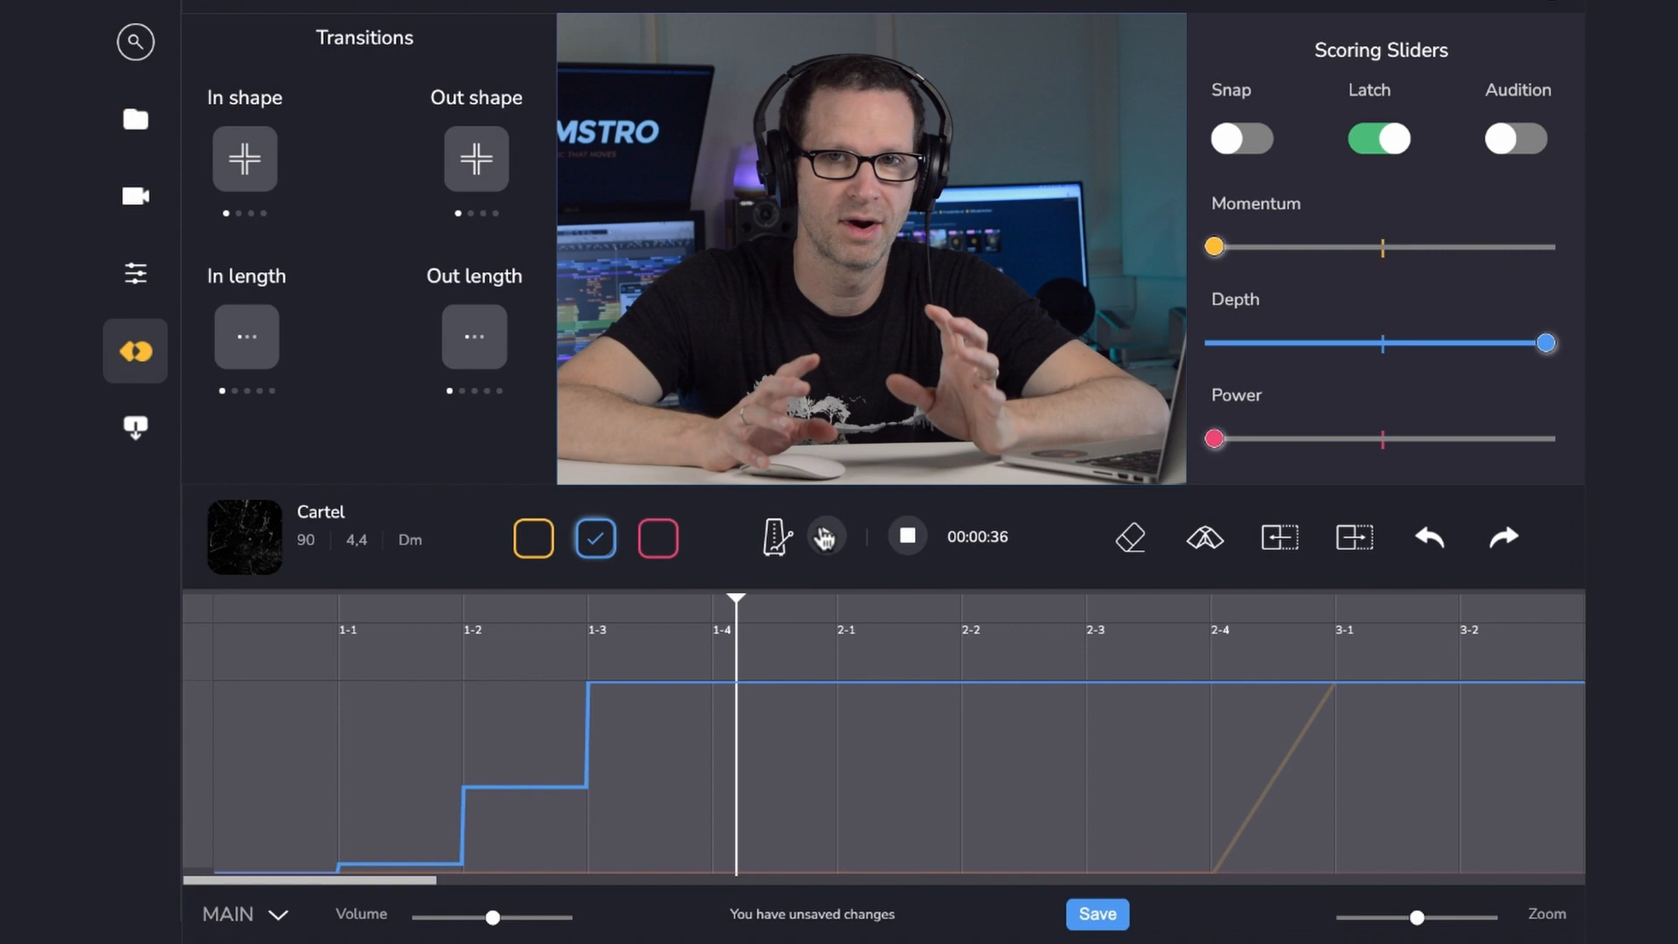
{"action": "left_click", "coordinate": [826, 535]}
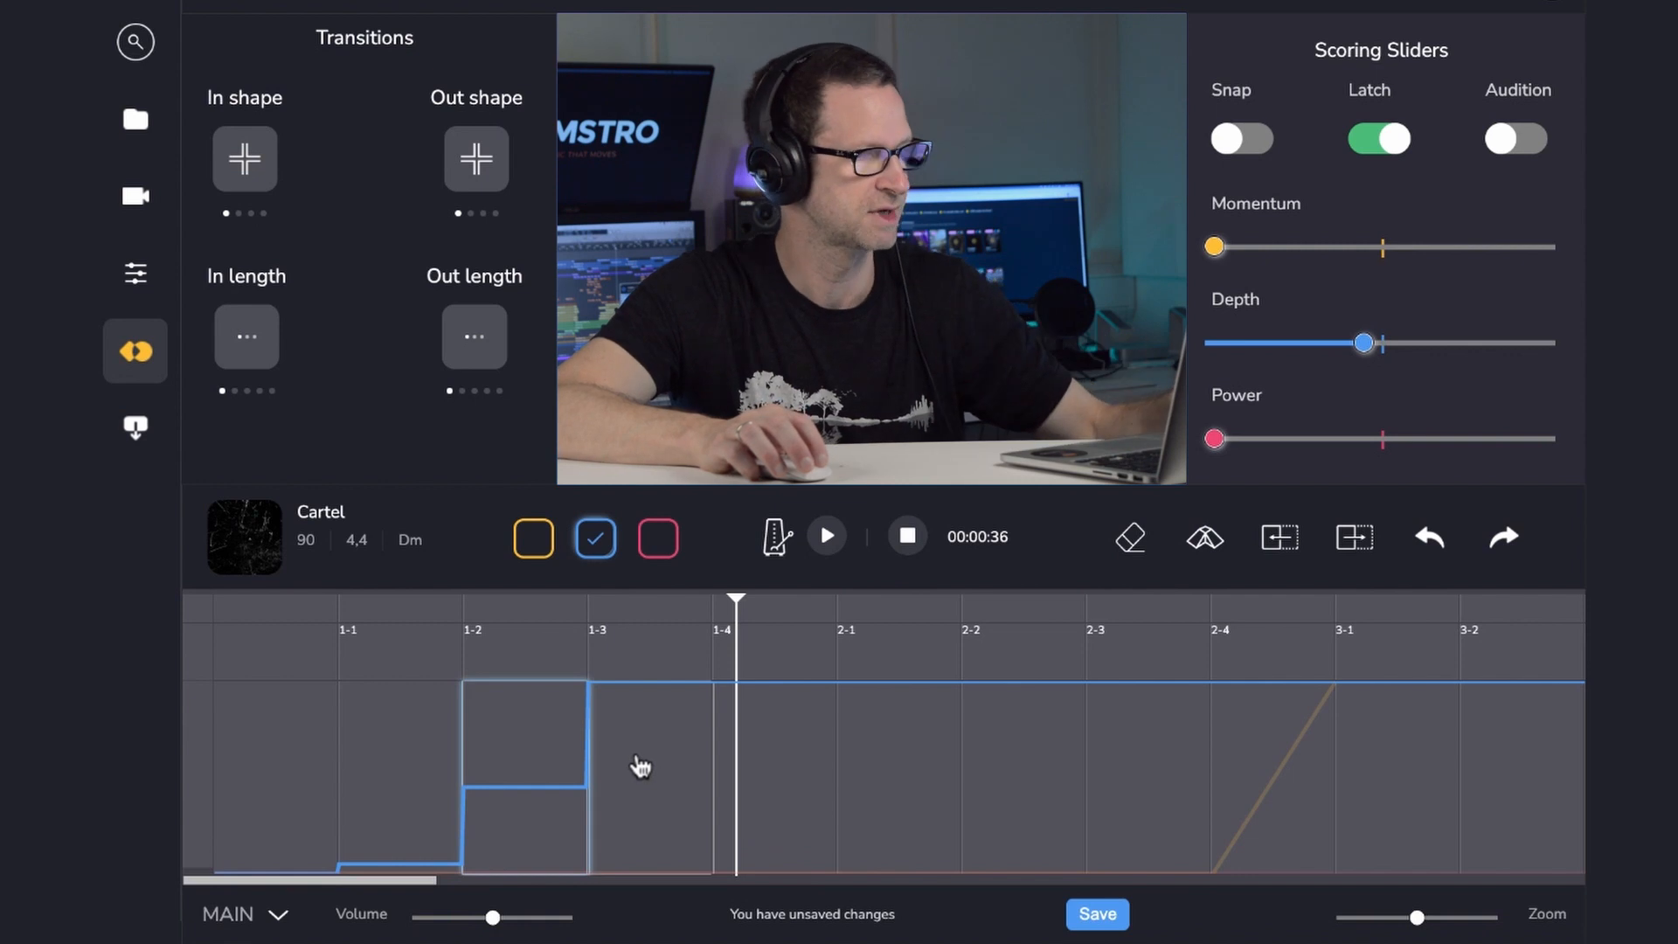
- Select the stepped section of the Depth automation curve
{"action": "left_click", "coordinate": [1129, 535]}
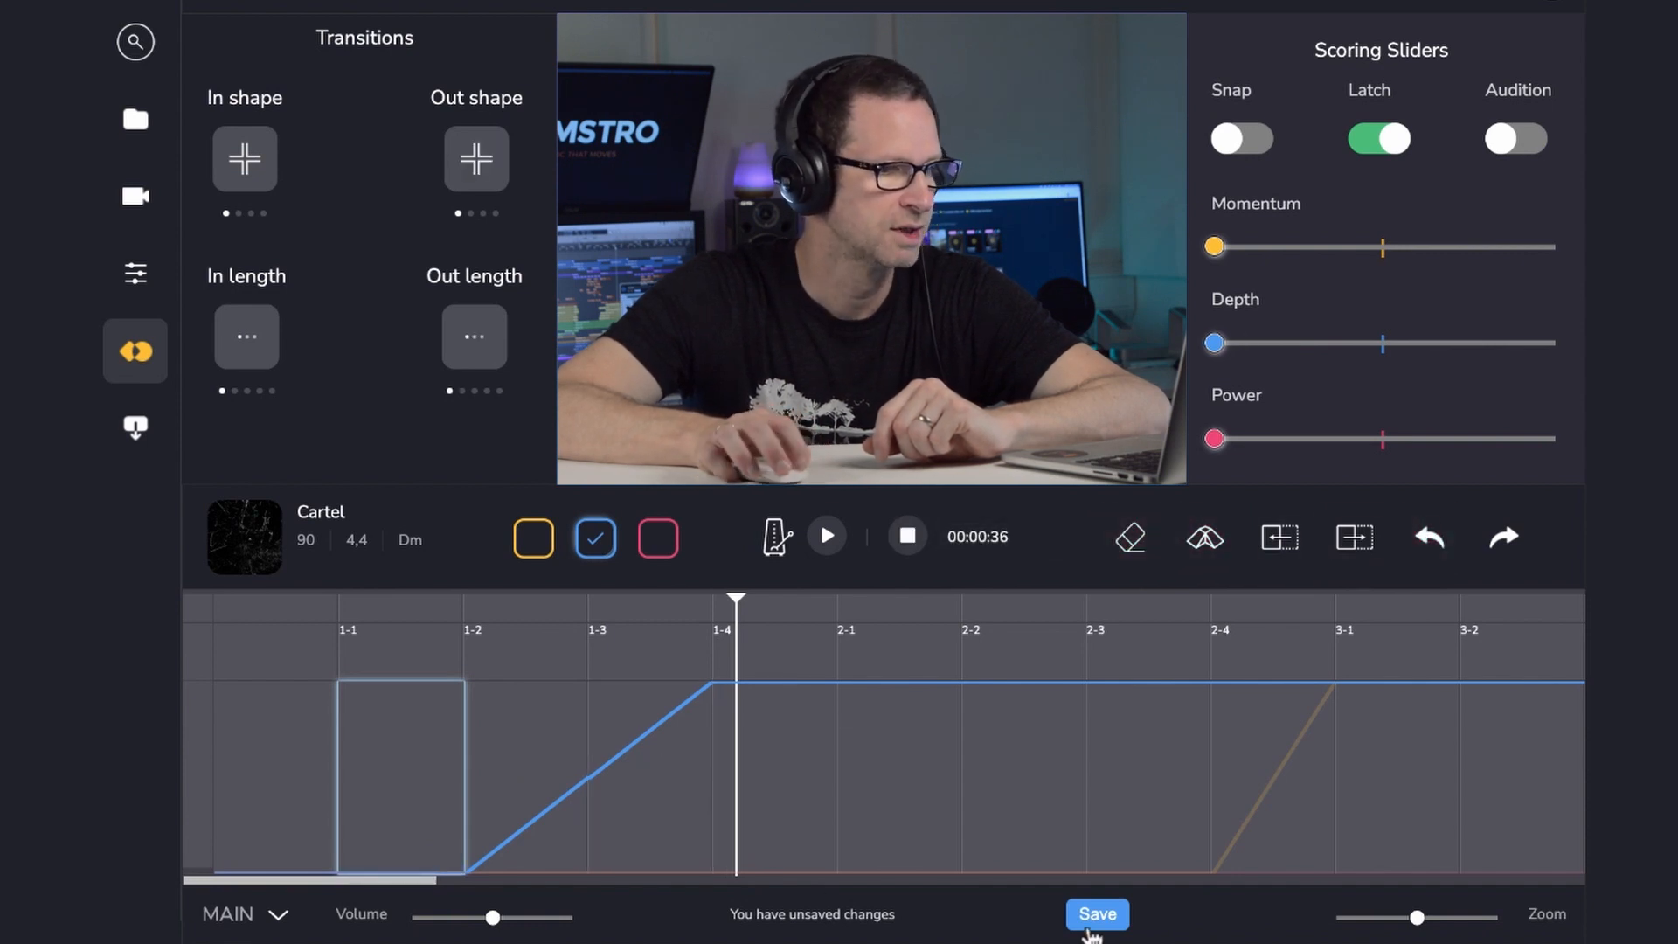
- Save the scoring changes and play Cartel to hear the Depth ramp
{"action": "left_click", "coordinate": [1095, 914]}
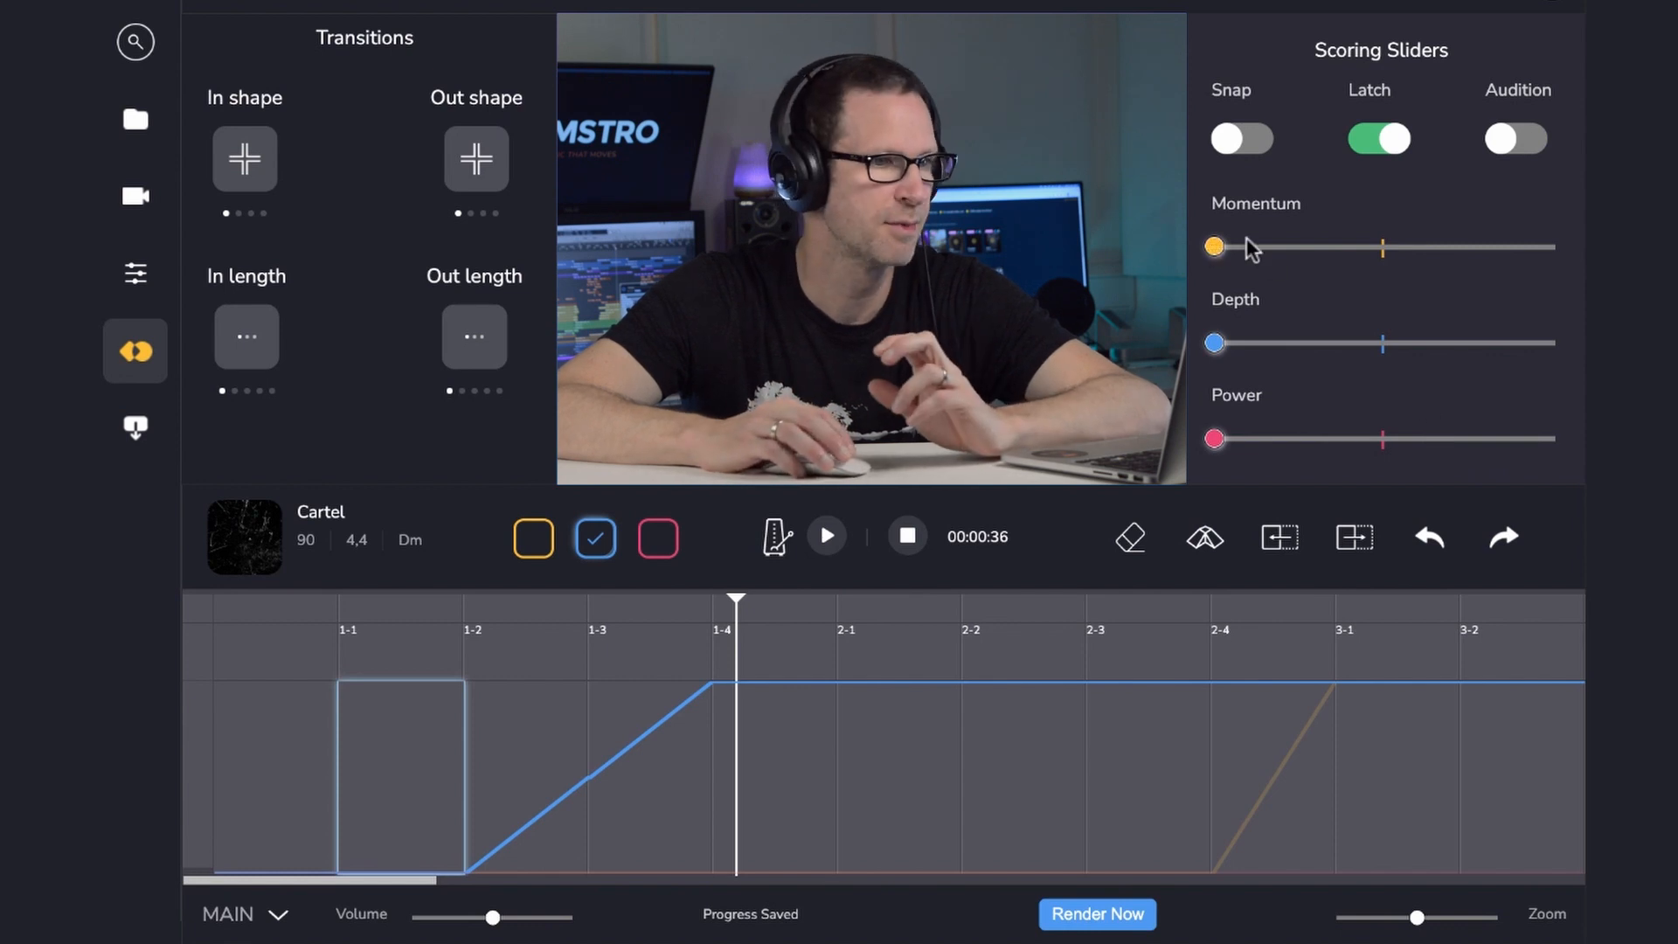
{"action": "mouse_move", "coordinate": [1225, 464]}
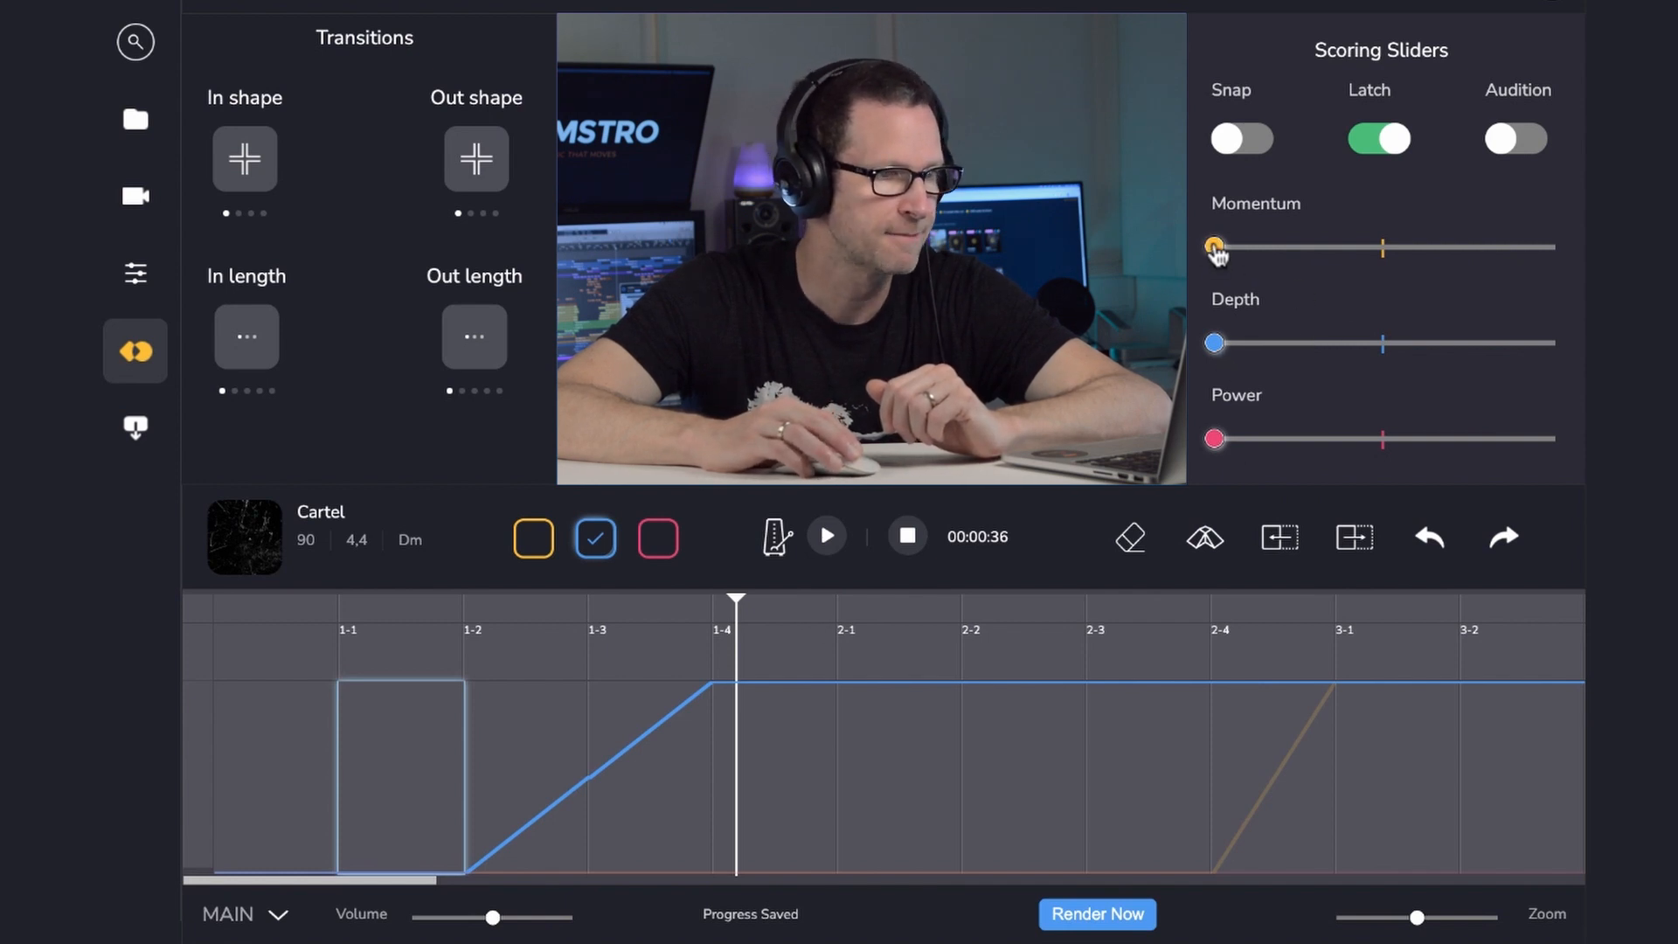
{"action": "mouse_move", "coordinate": [1198, 454]}
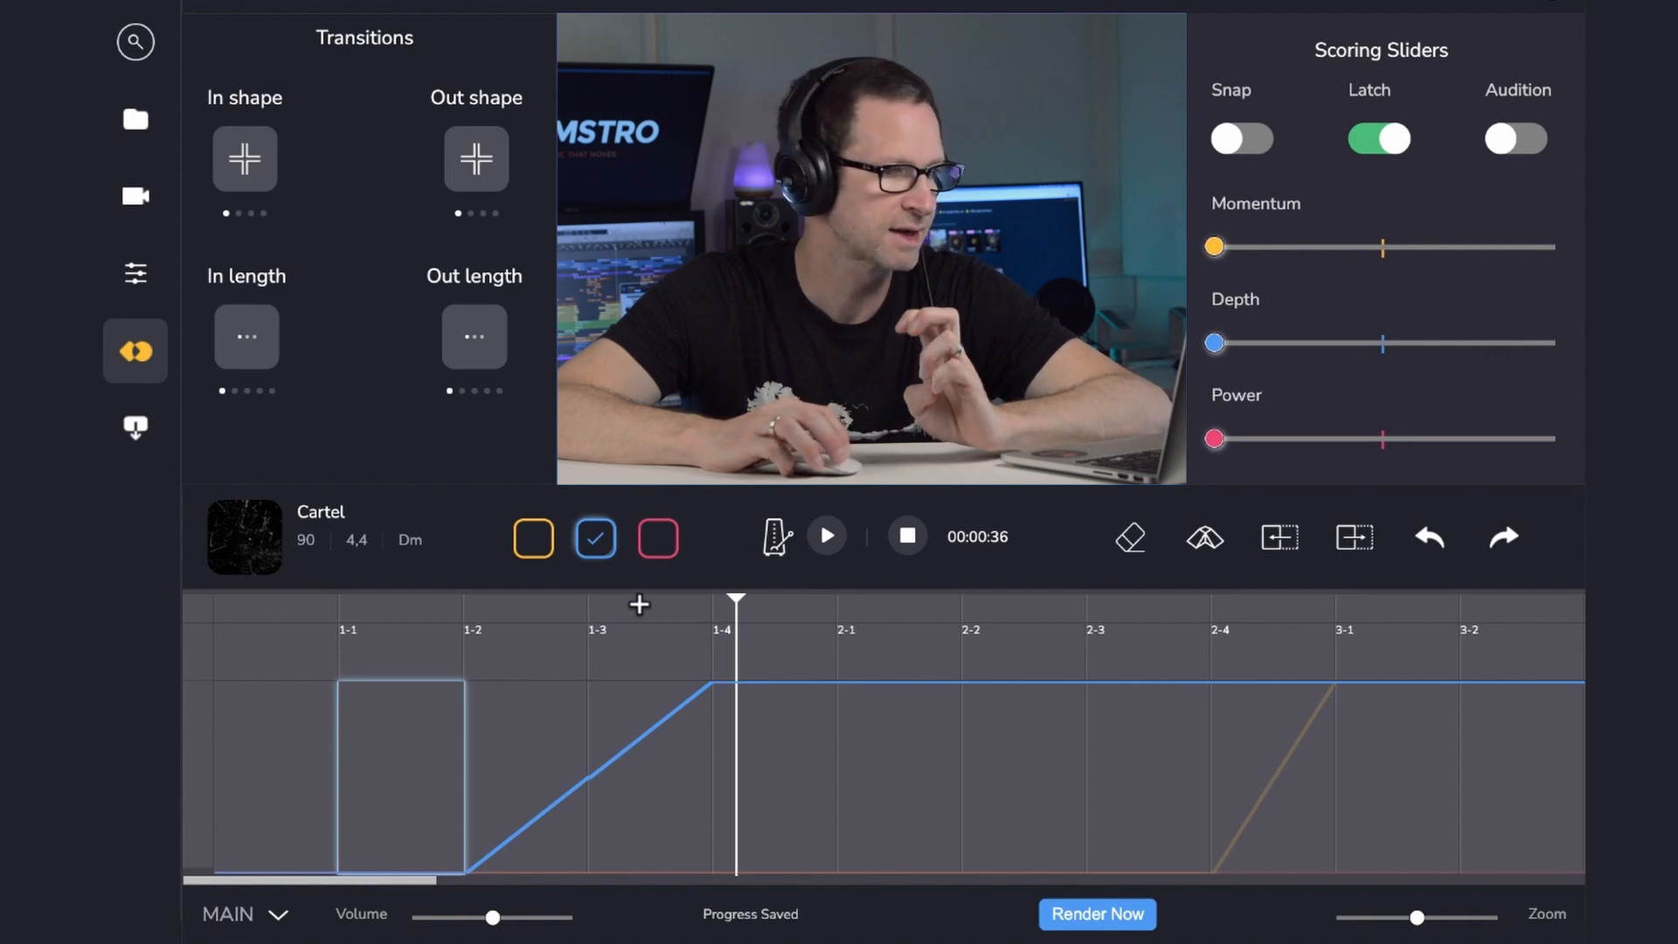
{"action": "left_click", "coordinate": [824, 536]}
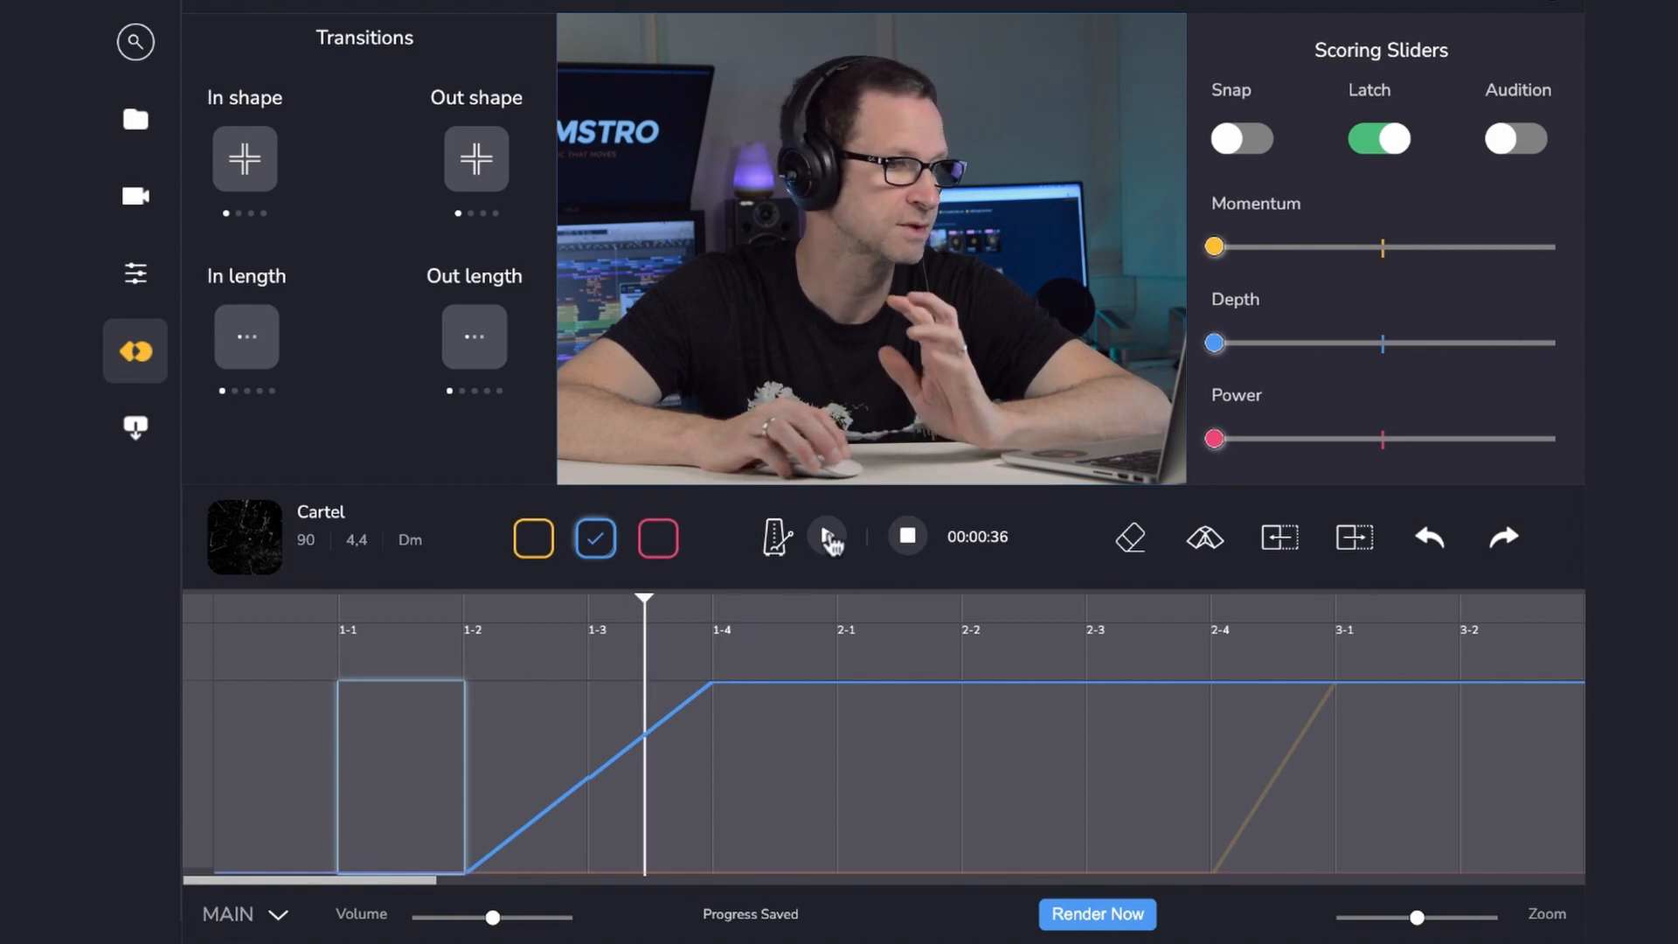
{"action": "mouse_move", "coordinate": [829, 538]}
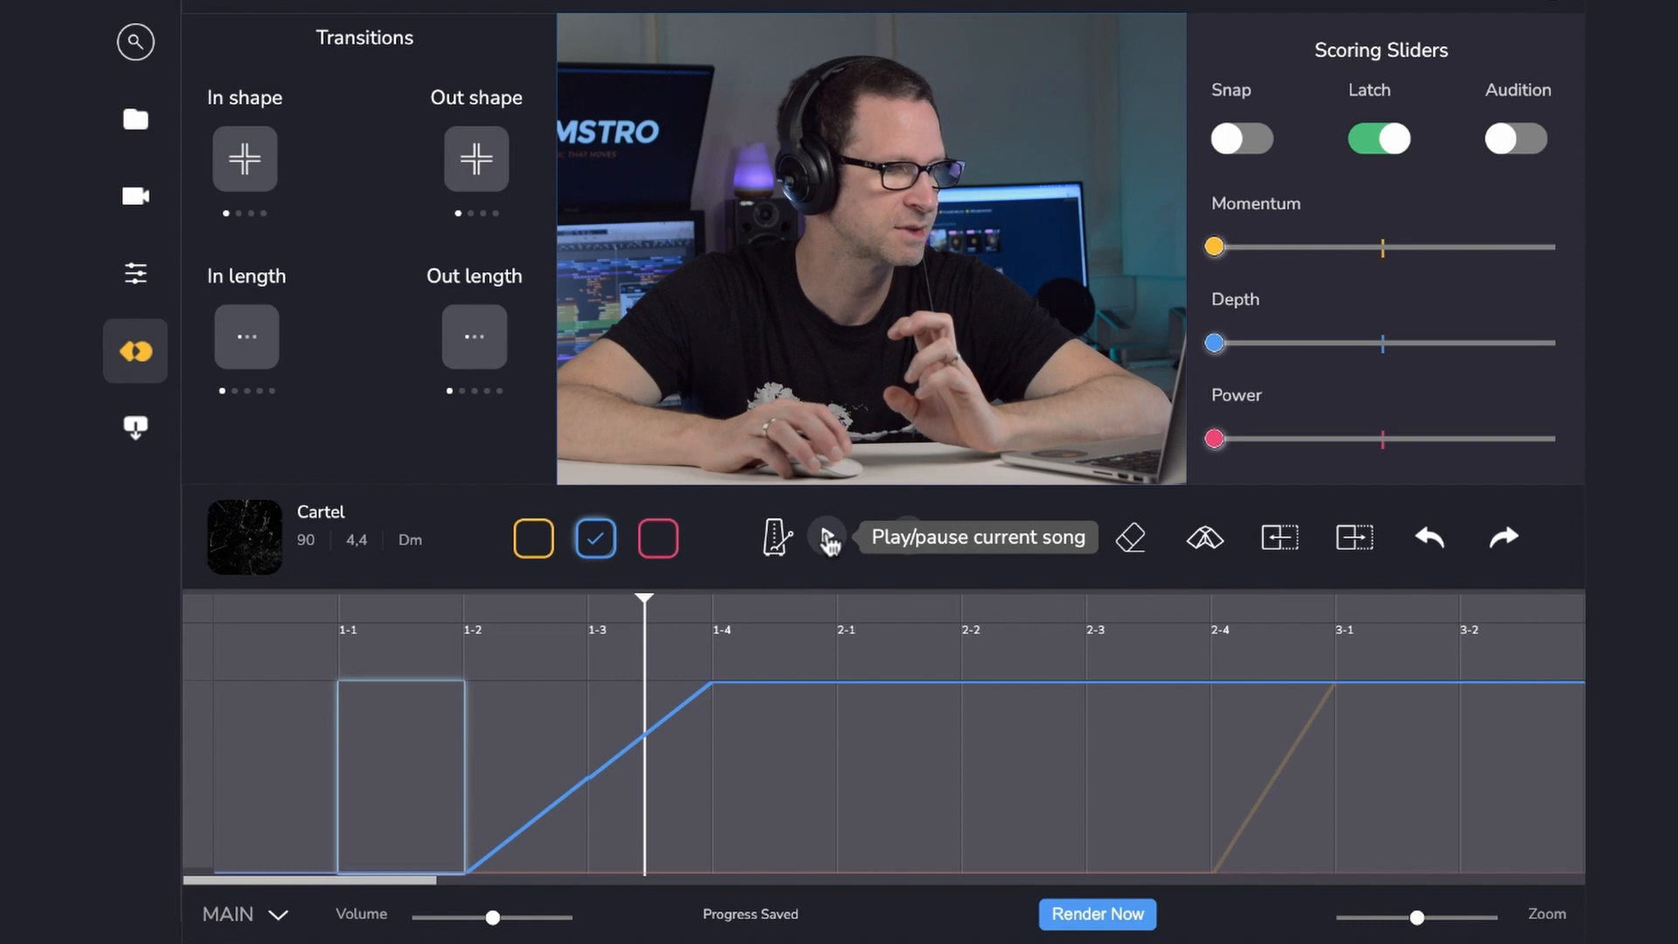
{"action": "left_click", "coordinate": [826, 535]}
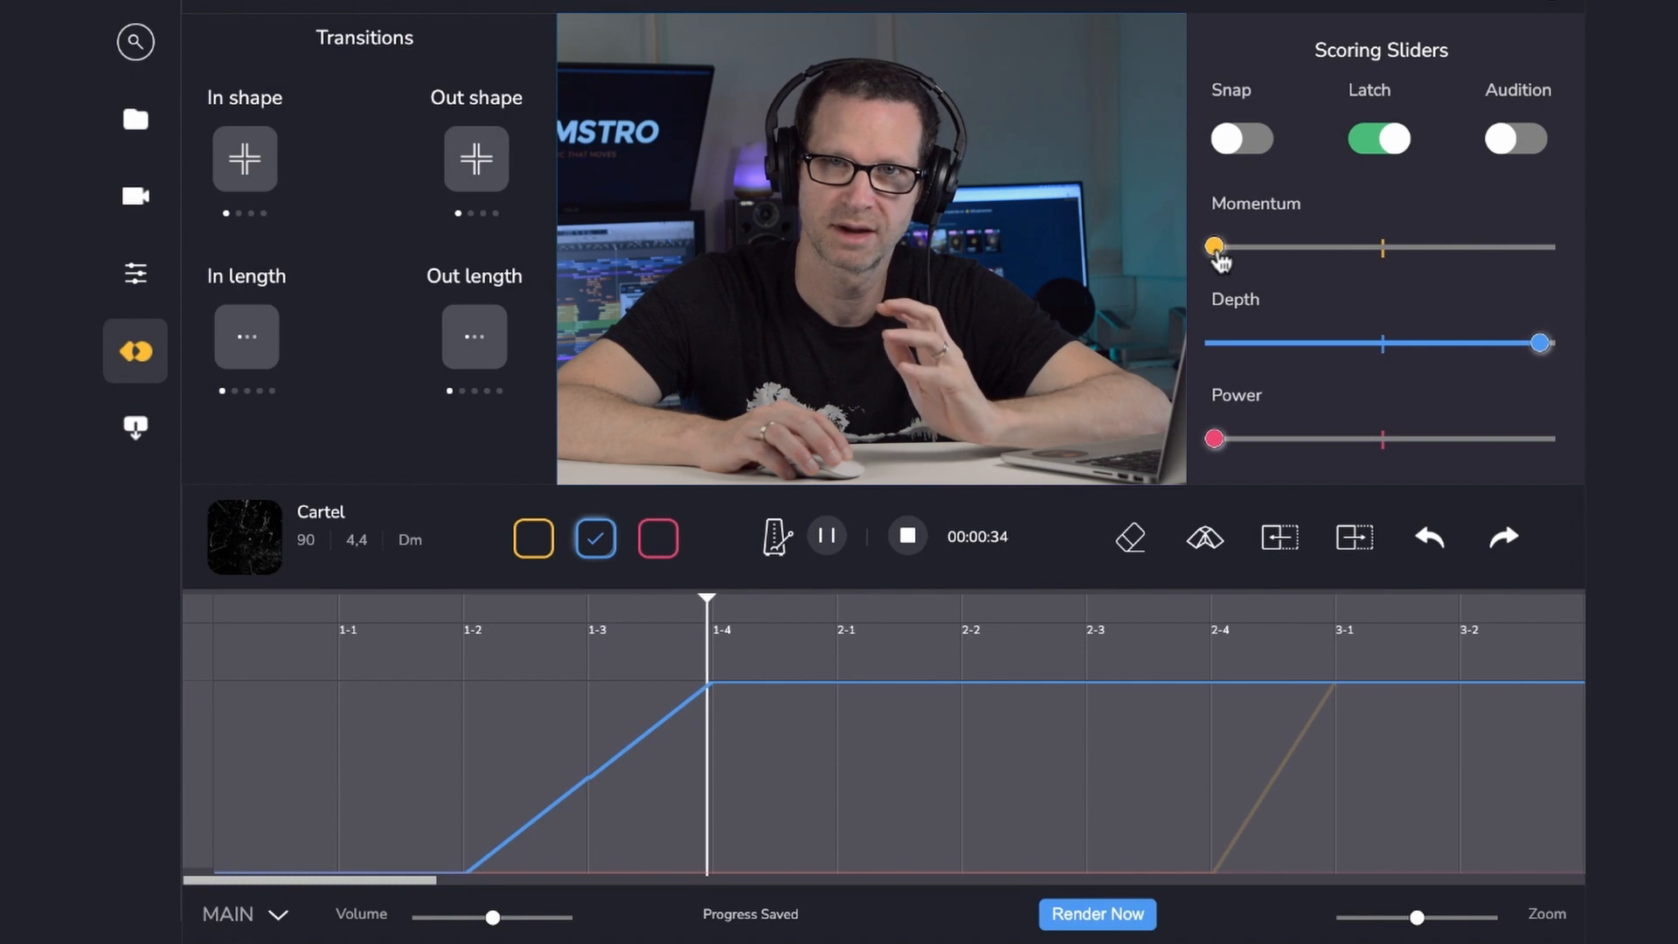
- Record Momentum rising from low through halfway to full during playback
{"action": "left_click_drag", "start_coordinate": [1212, 248], "coordinate": [1252, 247]}
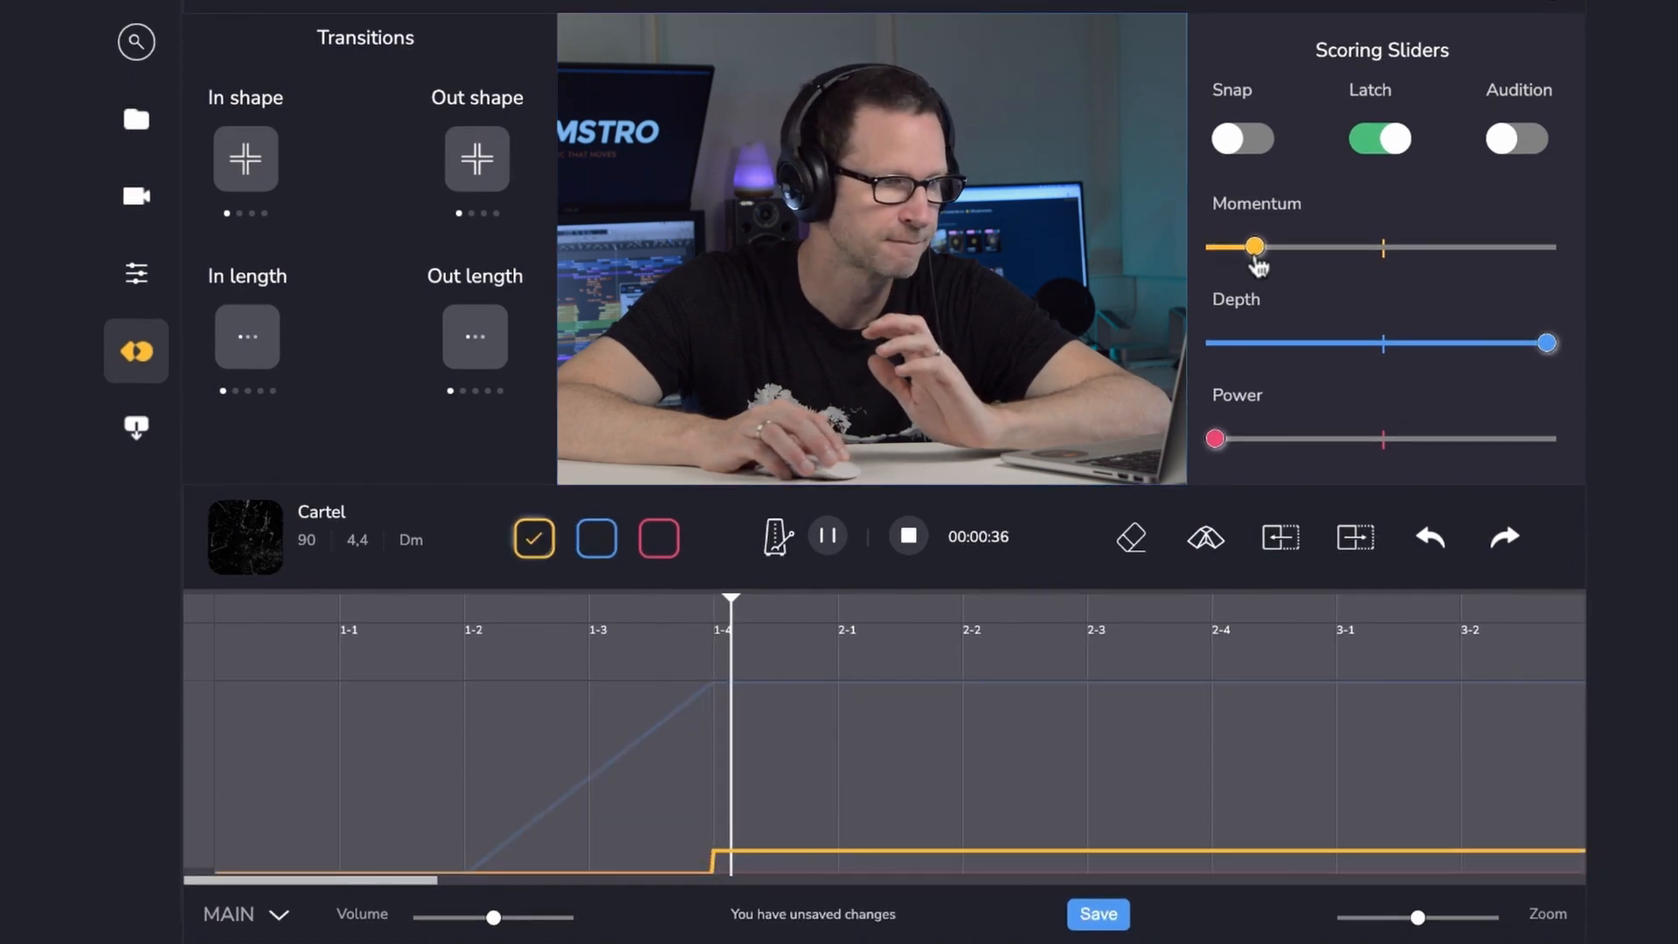
{"action": "left_click_drag", "start_coordinate": [1252, 246], "coordinate": [1314, 247]}
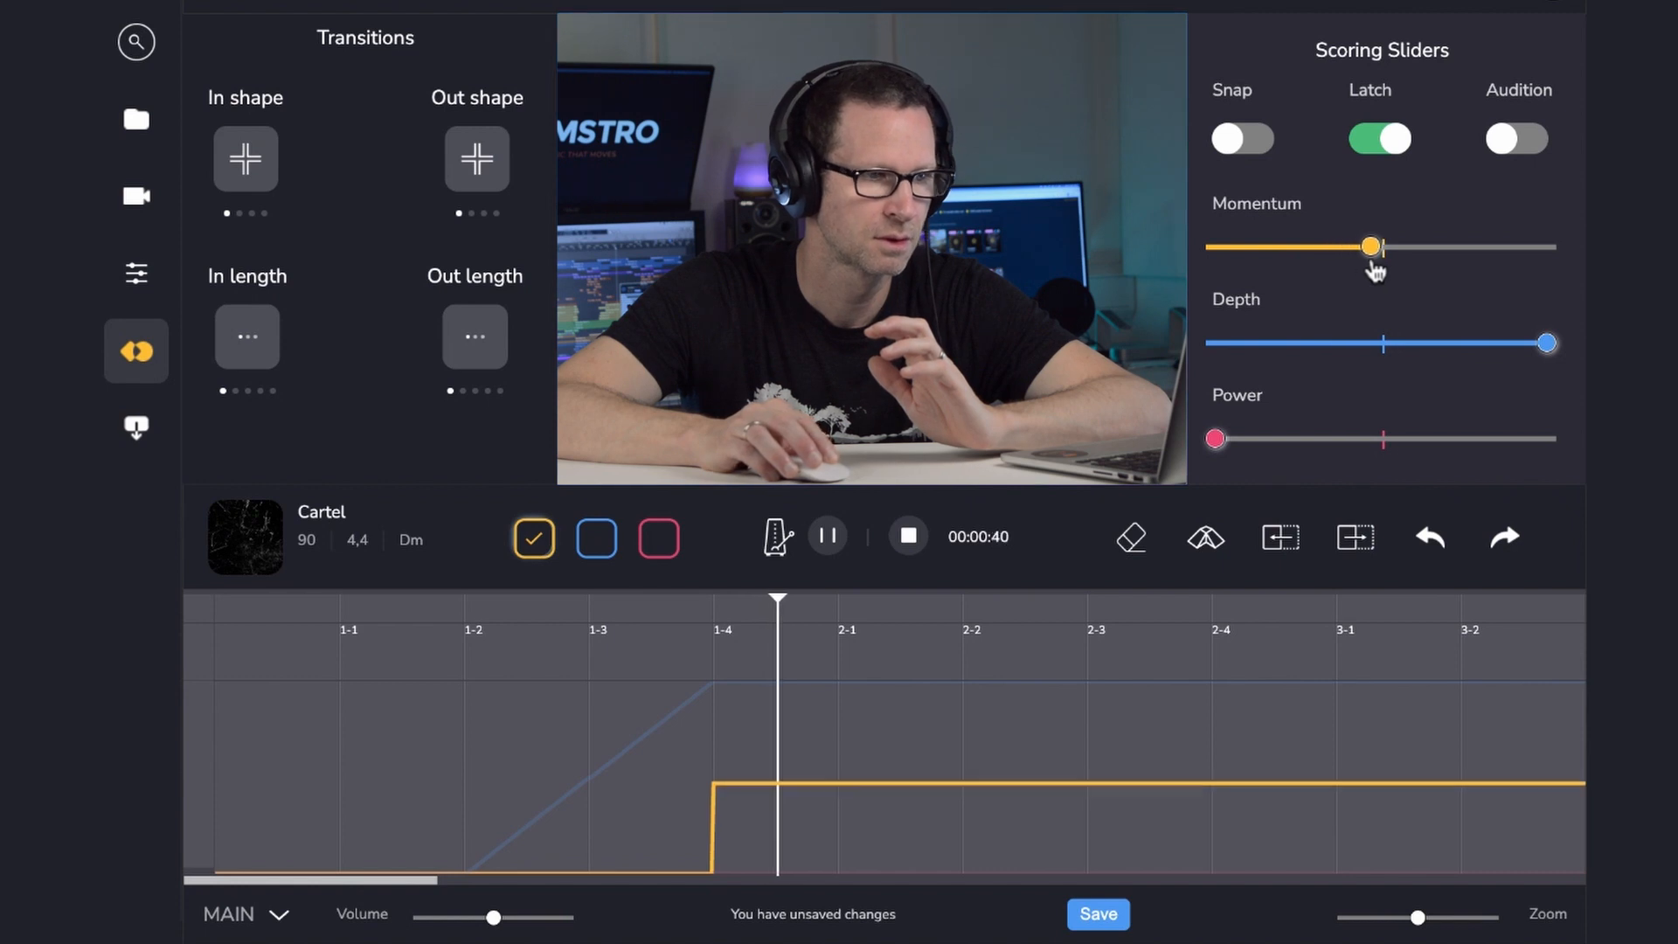
{"action": "left_click_drag", "start_coordinate": [1371, 246], "coordinate": [1410, 246]}
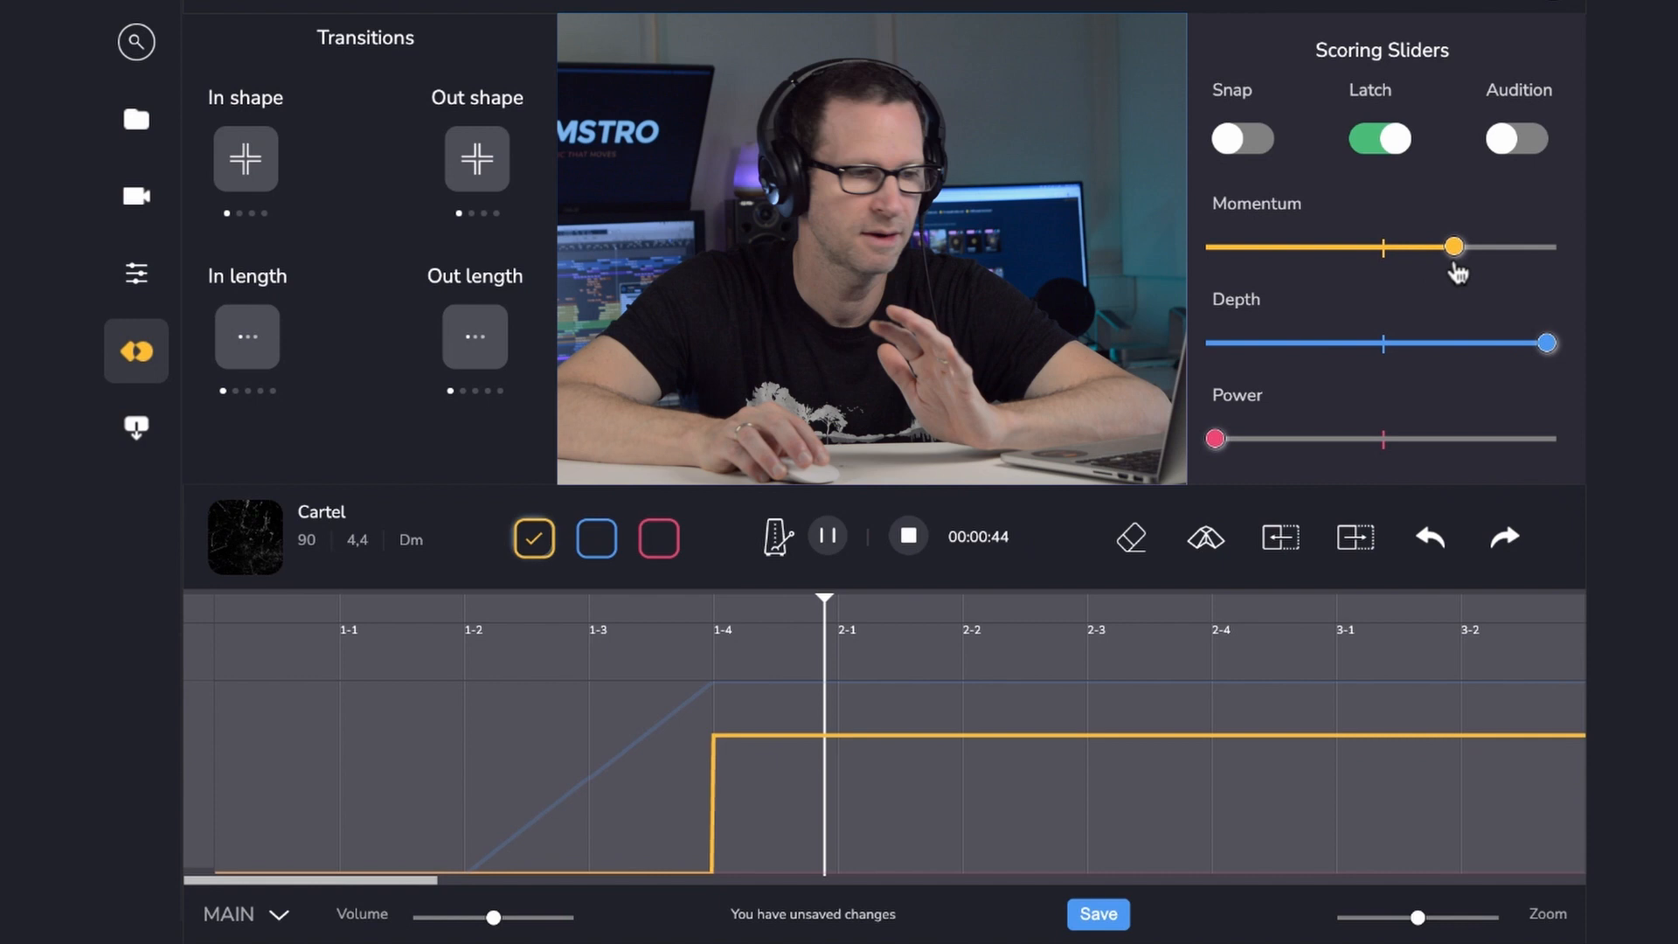
{"action": "left_click_drag", "start_coordinate": [1453, 247], "coordinate": [1506, 246]}
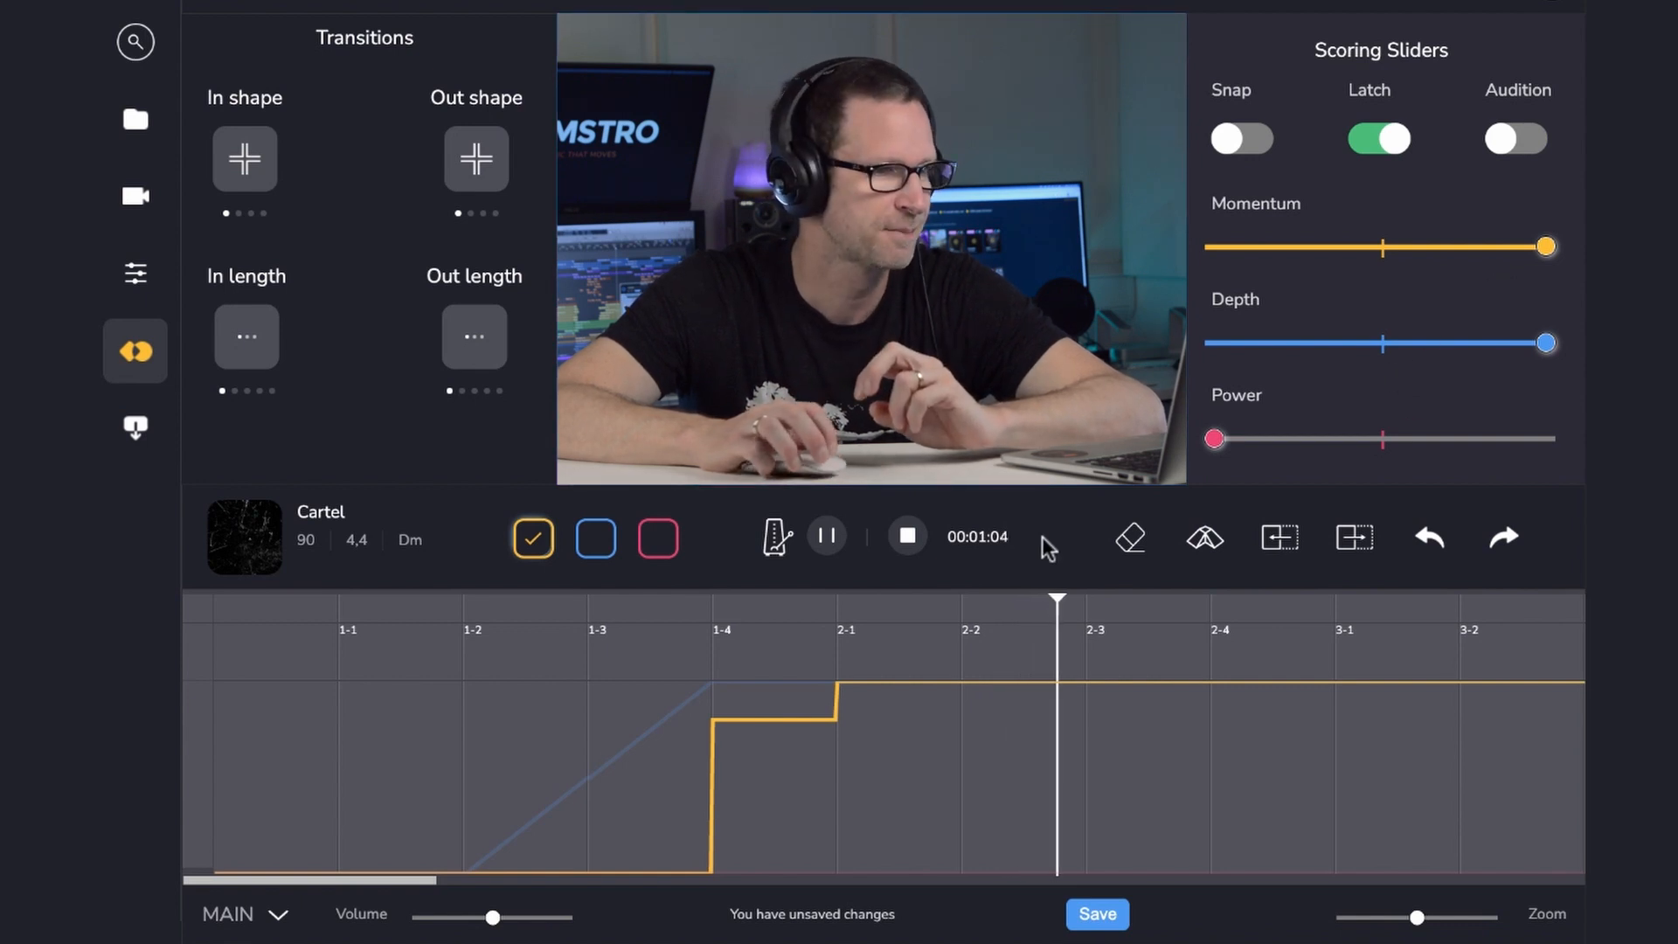
- Pause, lengthen the 1-4 to 2-1 momentum step's outgoing transition to XL, and save
{"action": "left_click", "coordinate": [825, 536]}
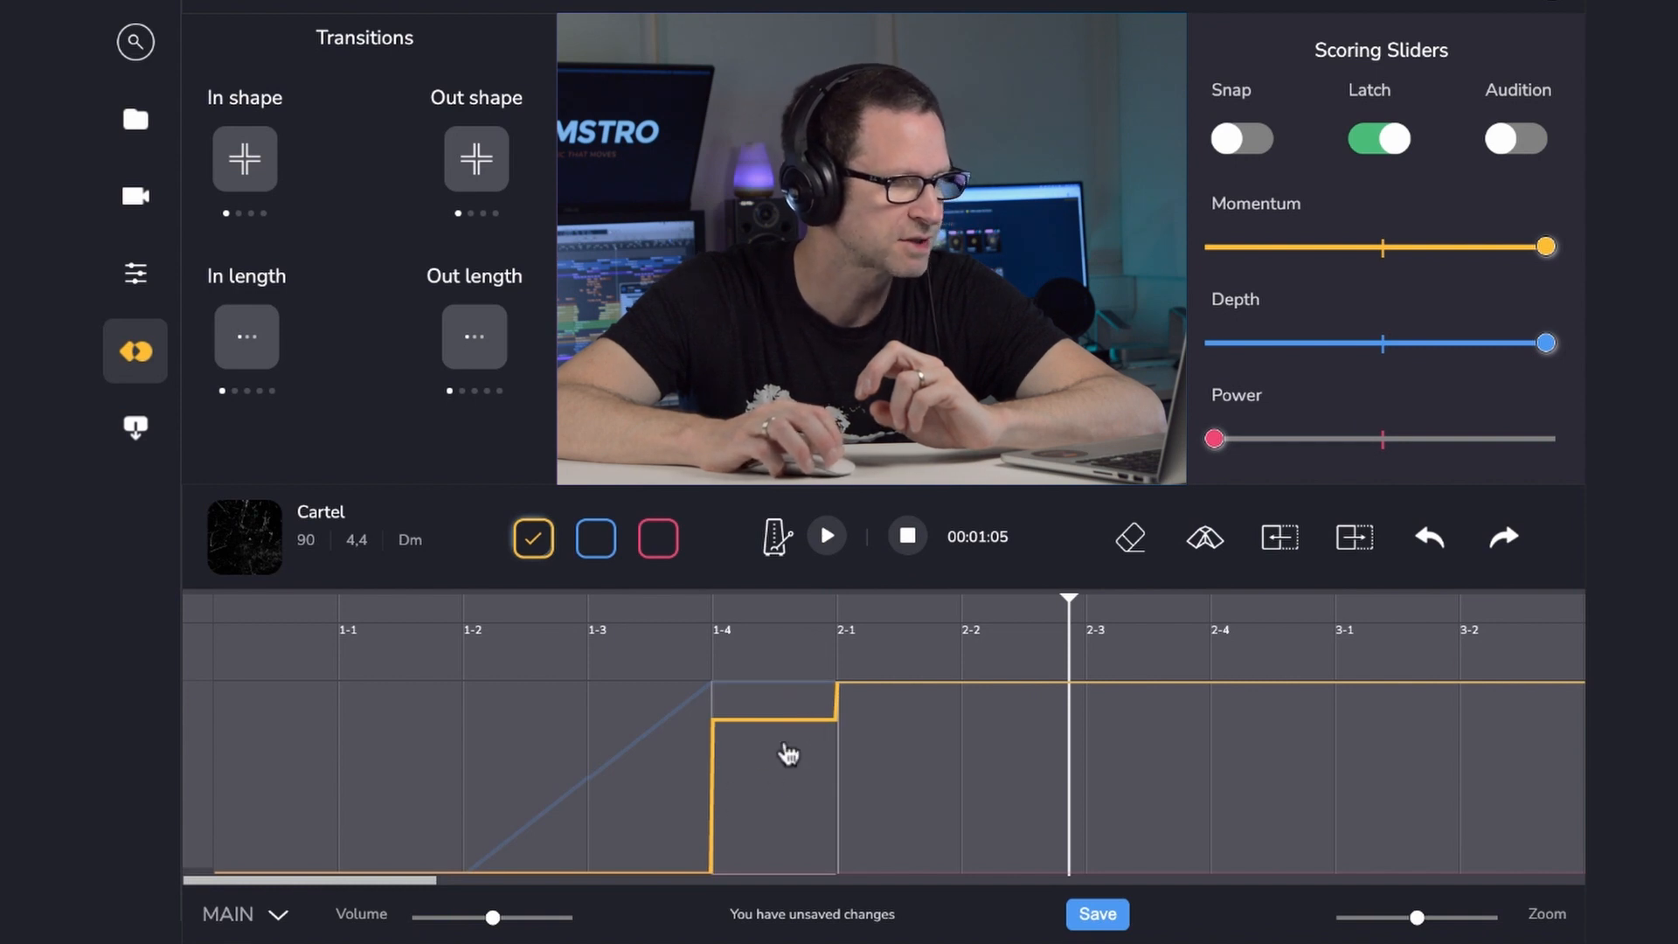
{"action": "left_click", "coordinate": [1130, 536]}
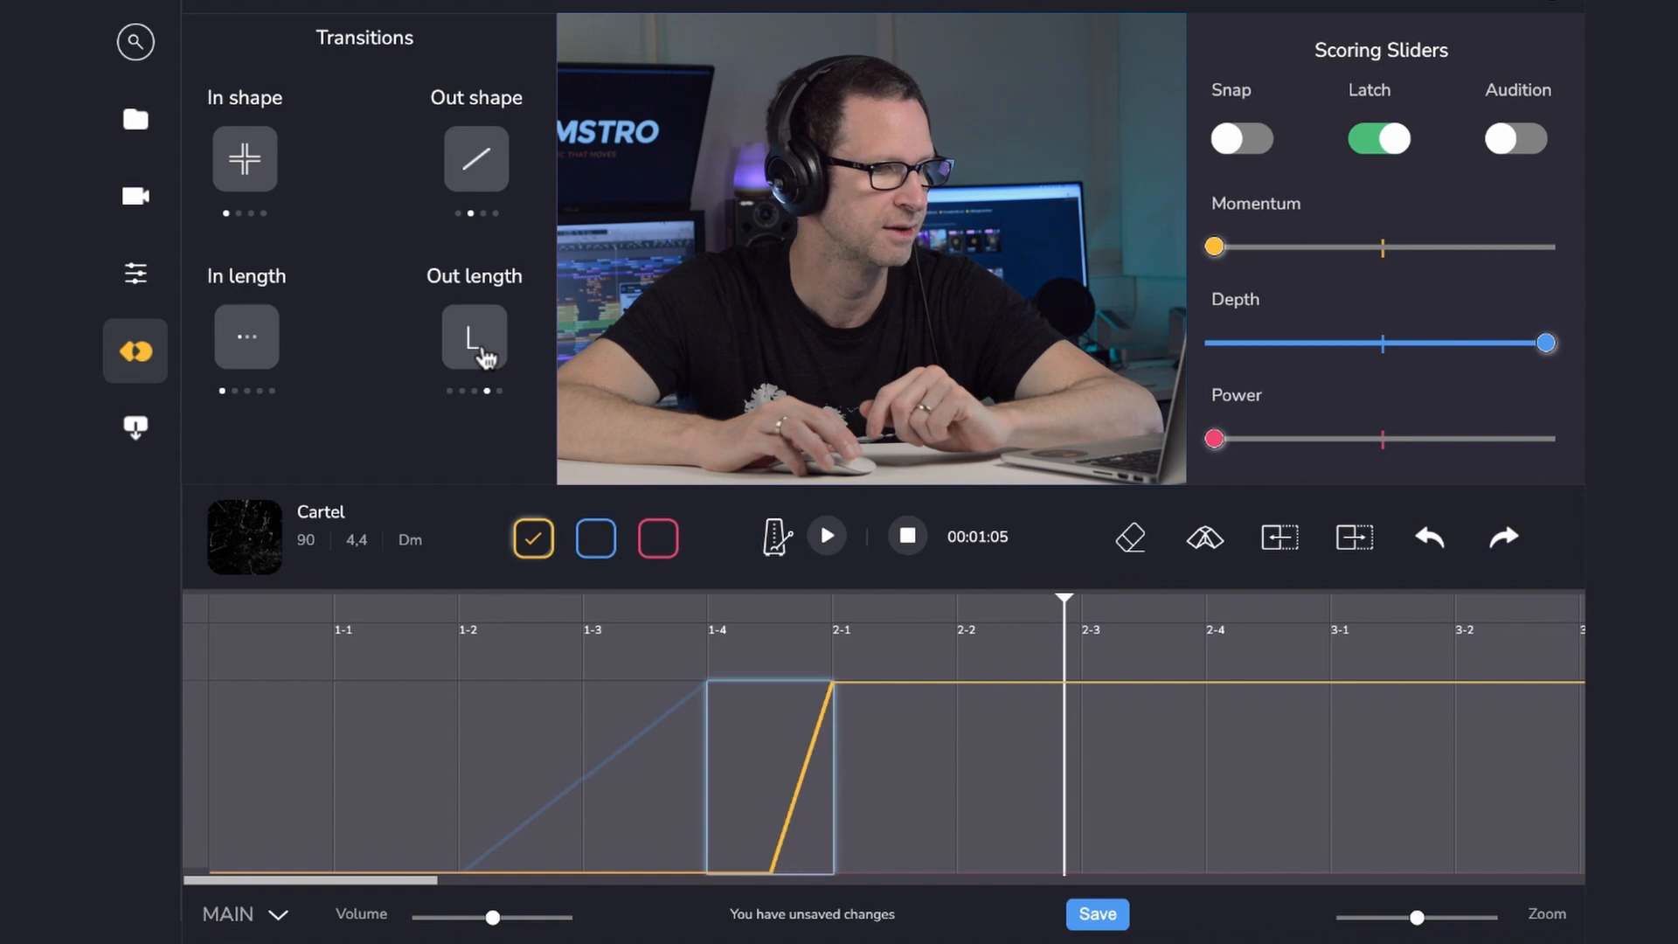
{"action": "left_click", "coordinate": [475, 336]}
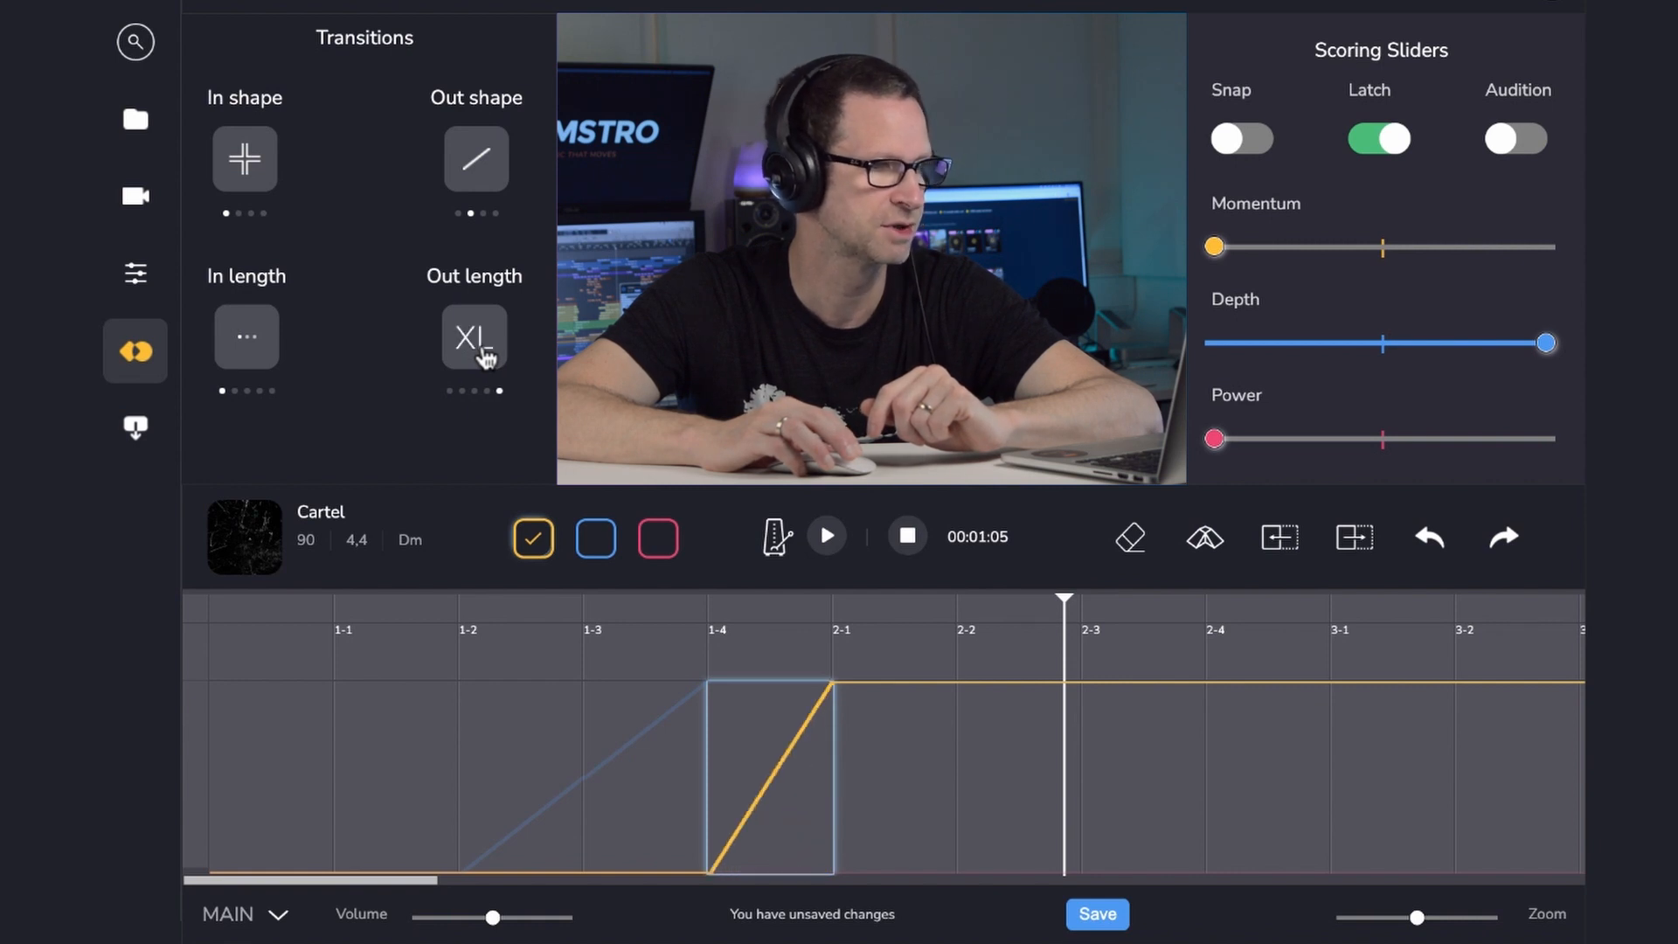
{"action": "mouse_move", "coordinate": [773, 661]}
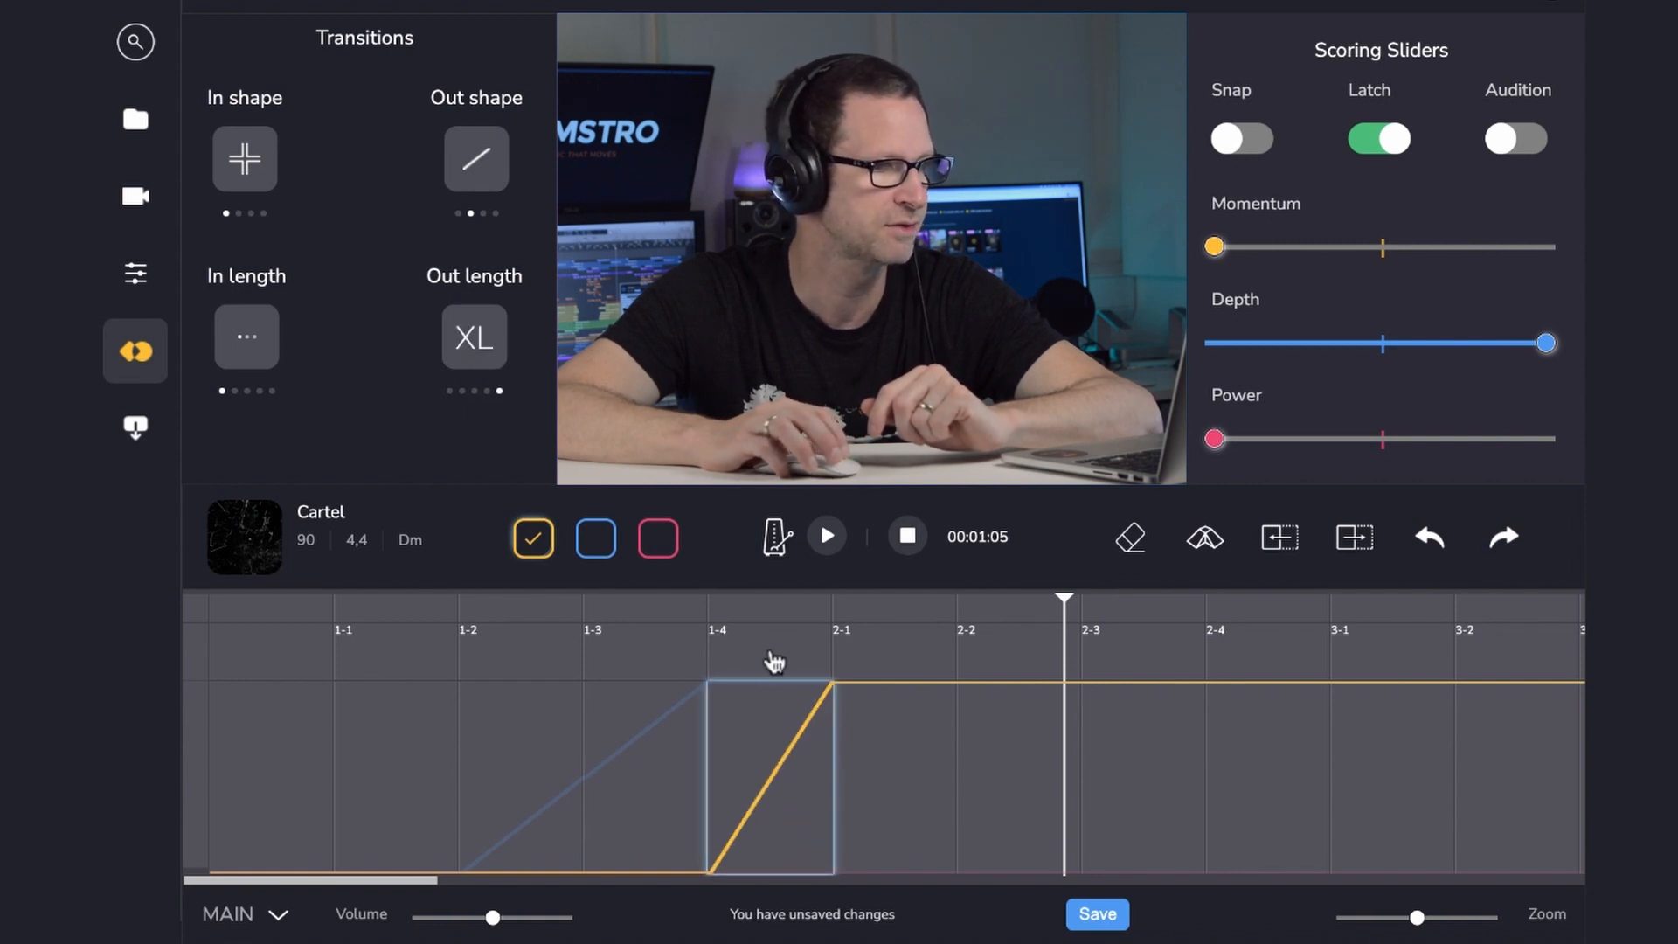
{"action": "left_click", "coordinate": [1095, 914]}
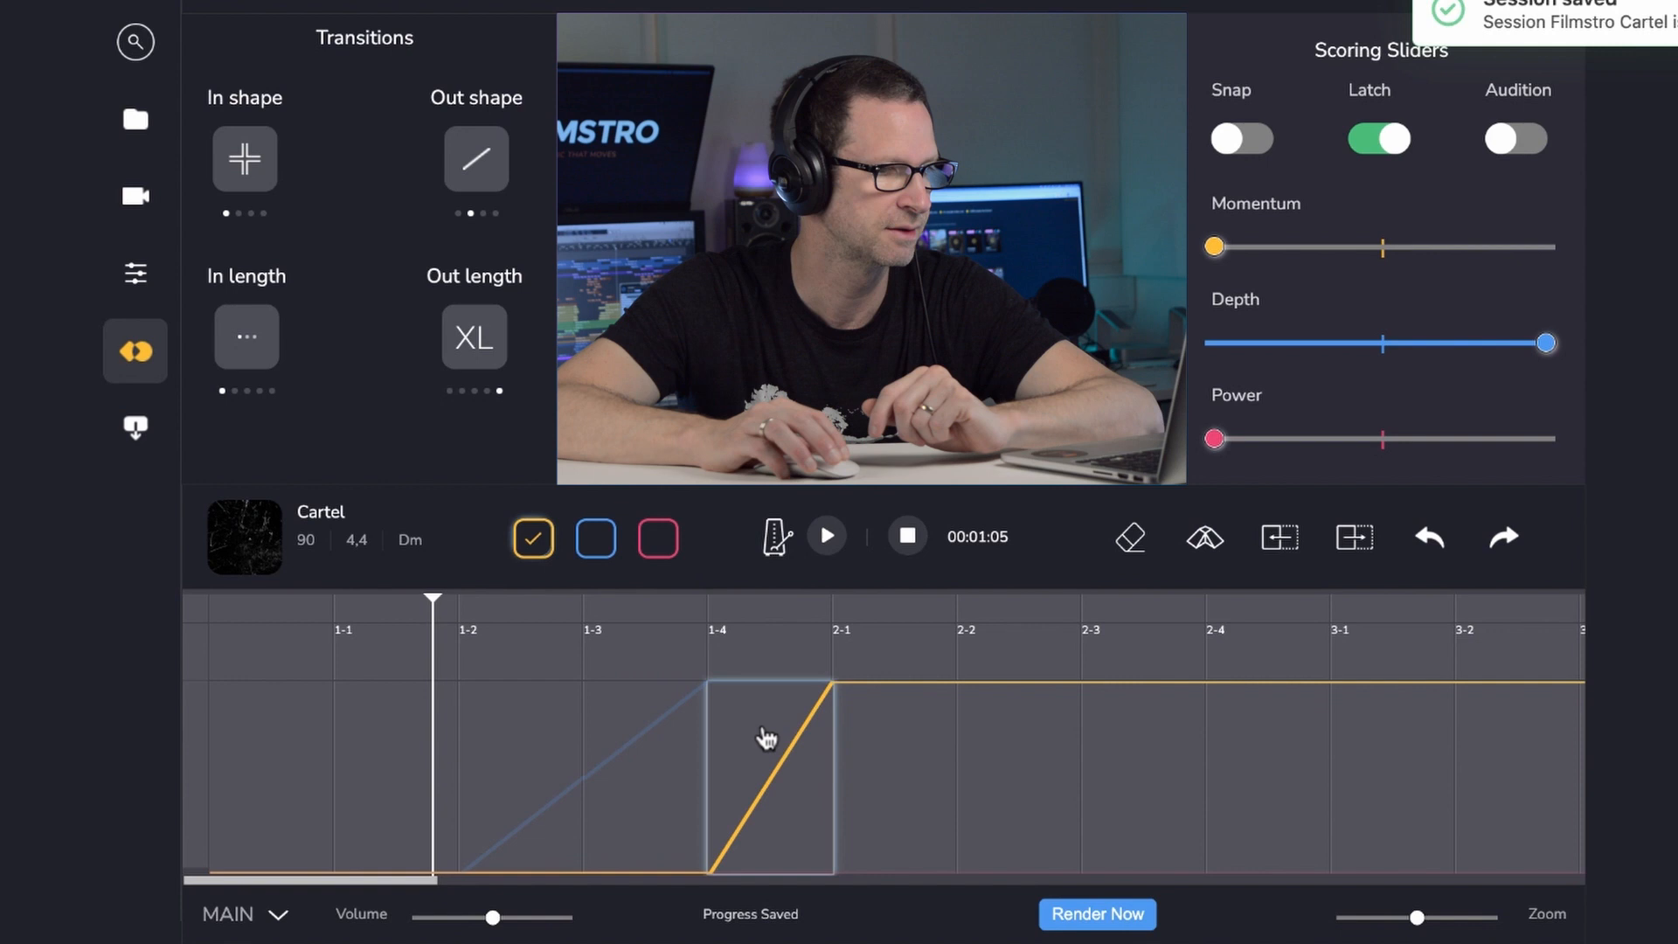
{"action": "left_click", "coordinate": [825, 535]}
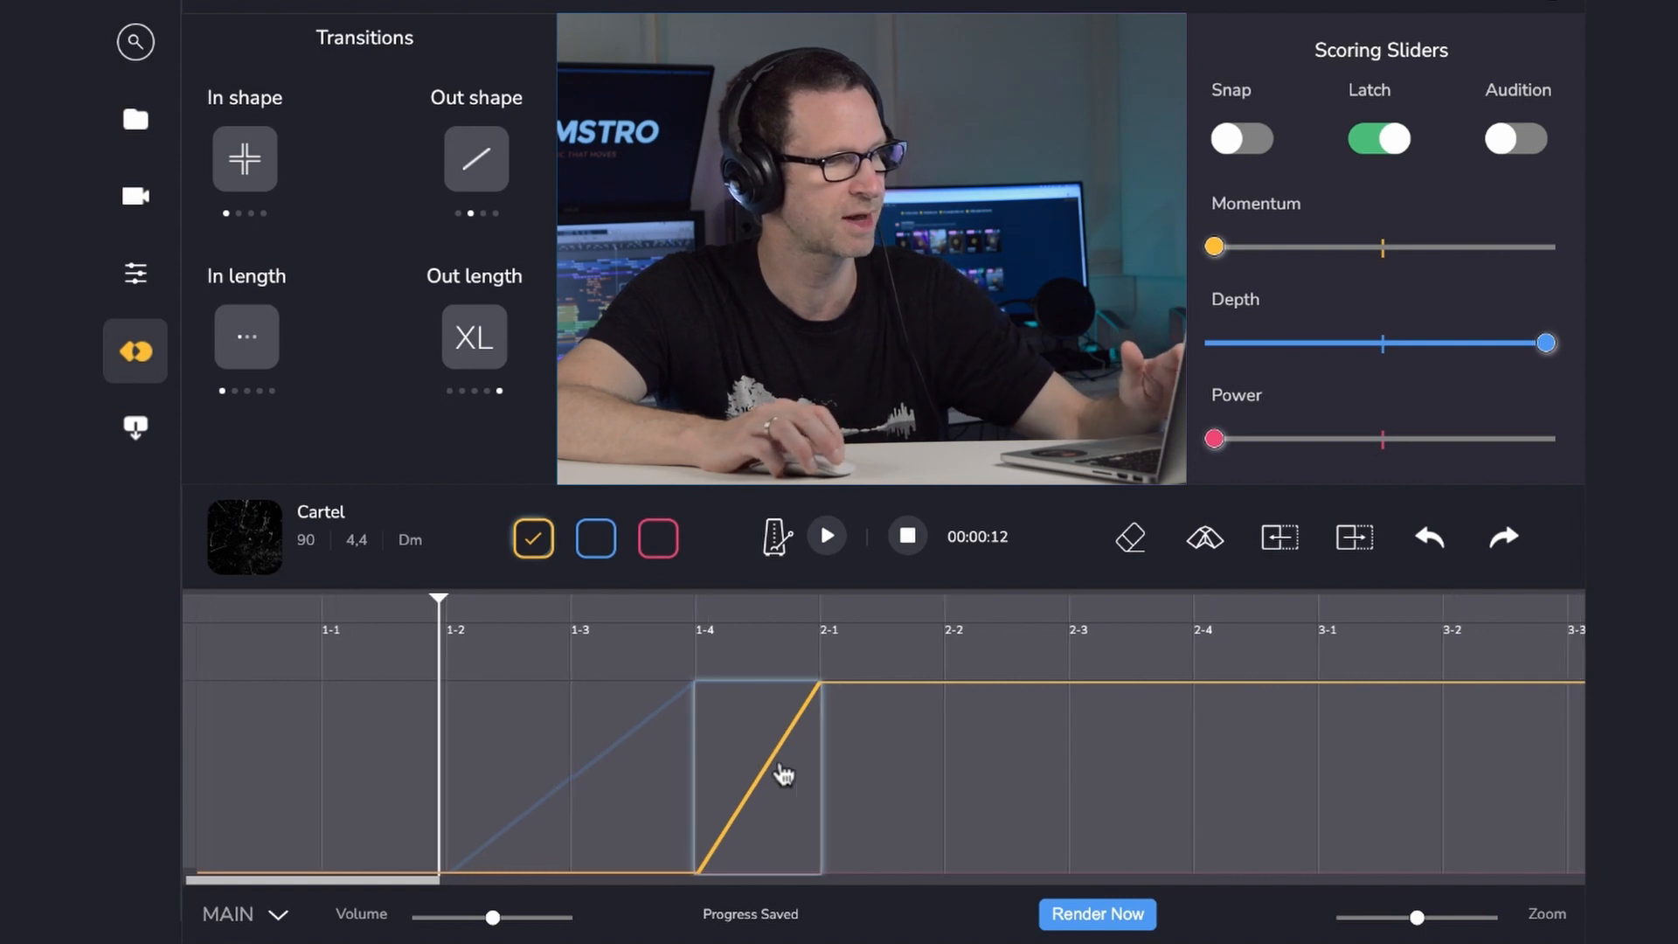
- Start playback to hear Momentum ramp up to full
{"action": "left_click", "coordinate": [824, 535]}
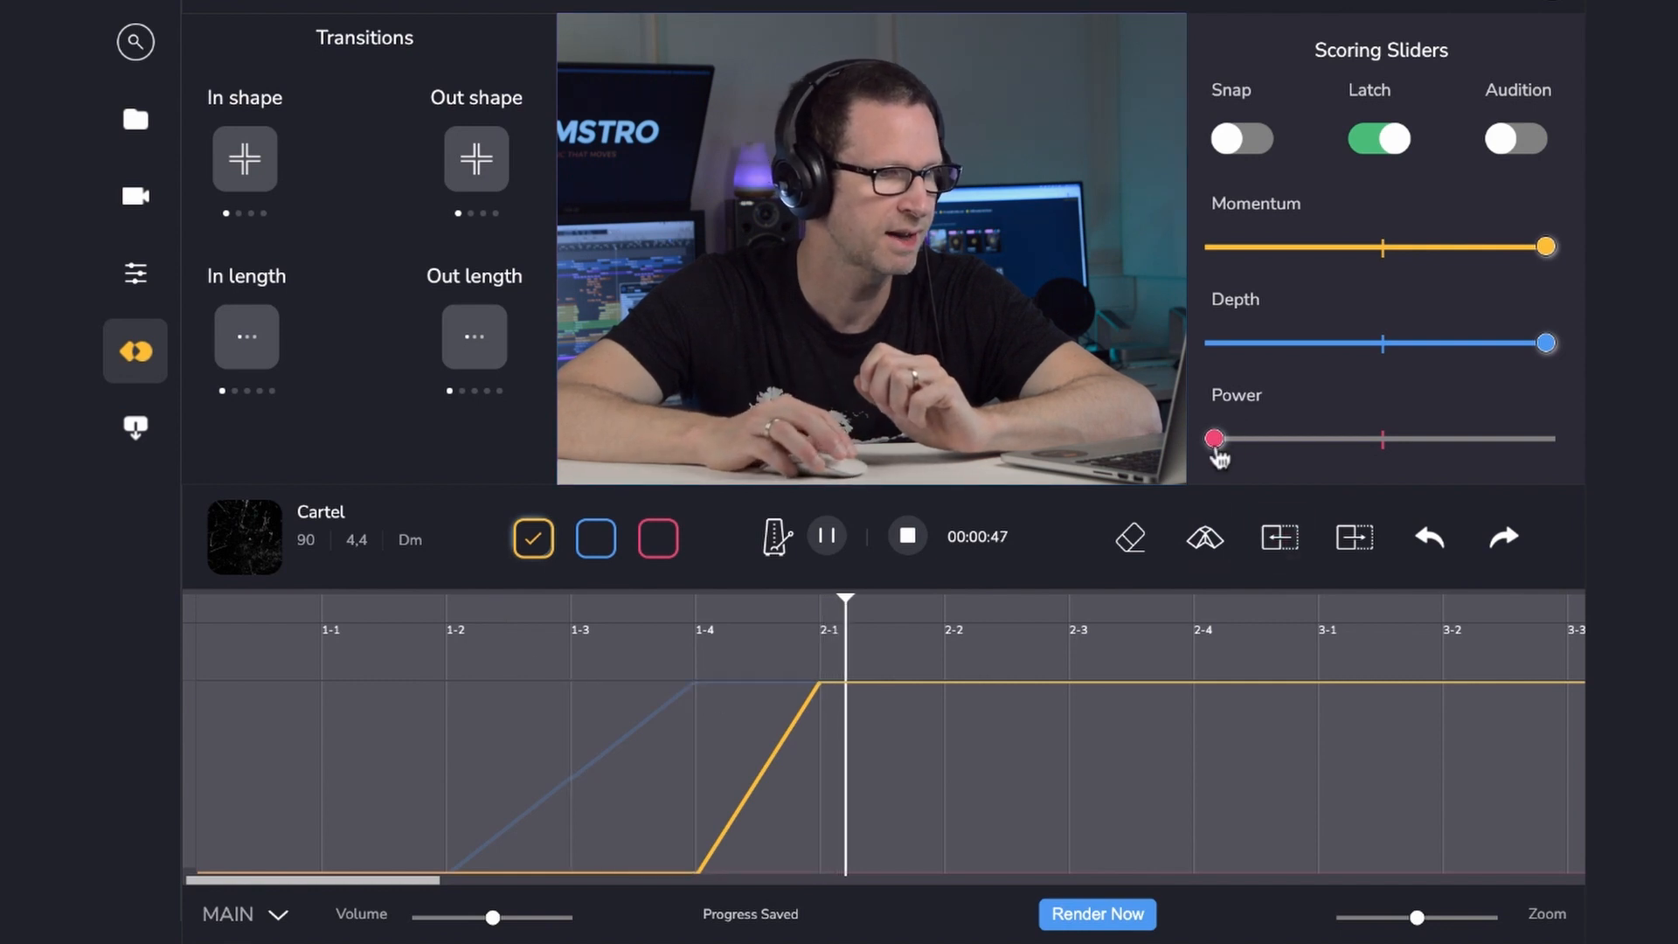
- Record Power rising to full, then Depth dropping to zero and returning to full
{"action": "left_click_drag", "start_coordinate": [1215, 437], "coordinate": [1401, 438]}
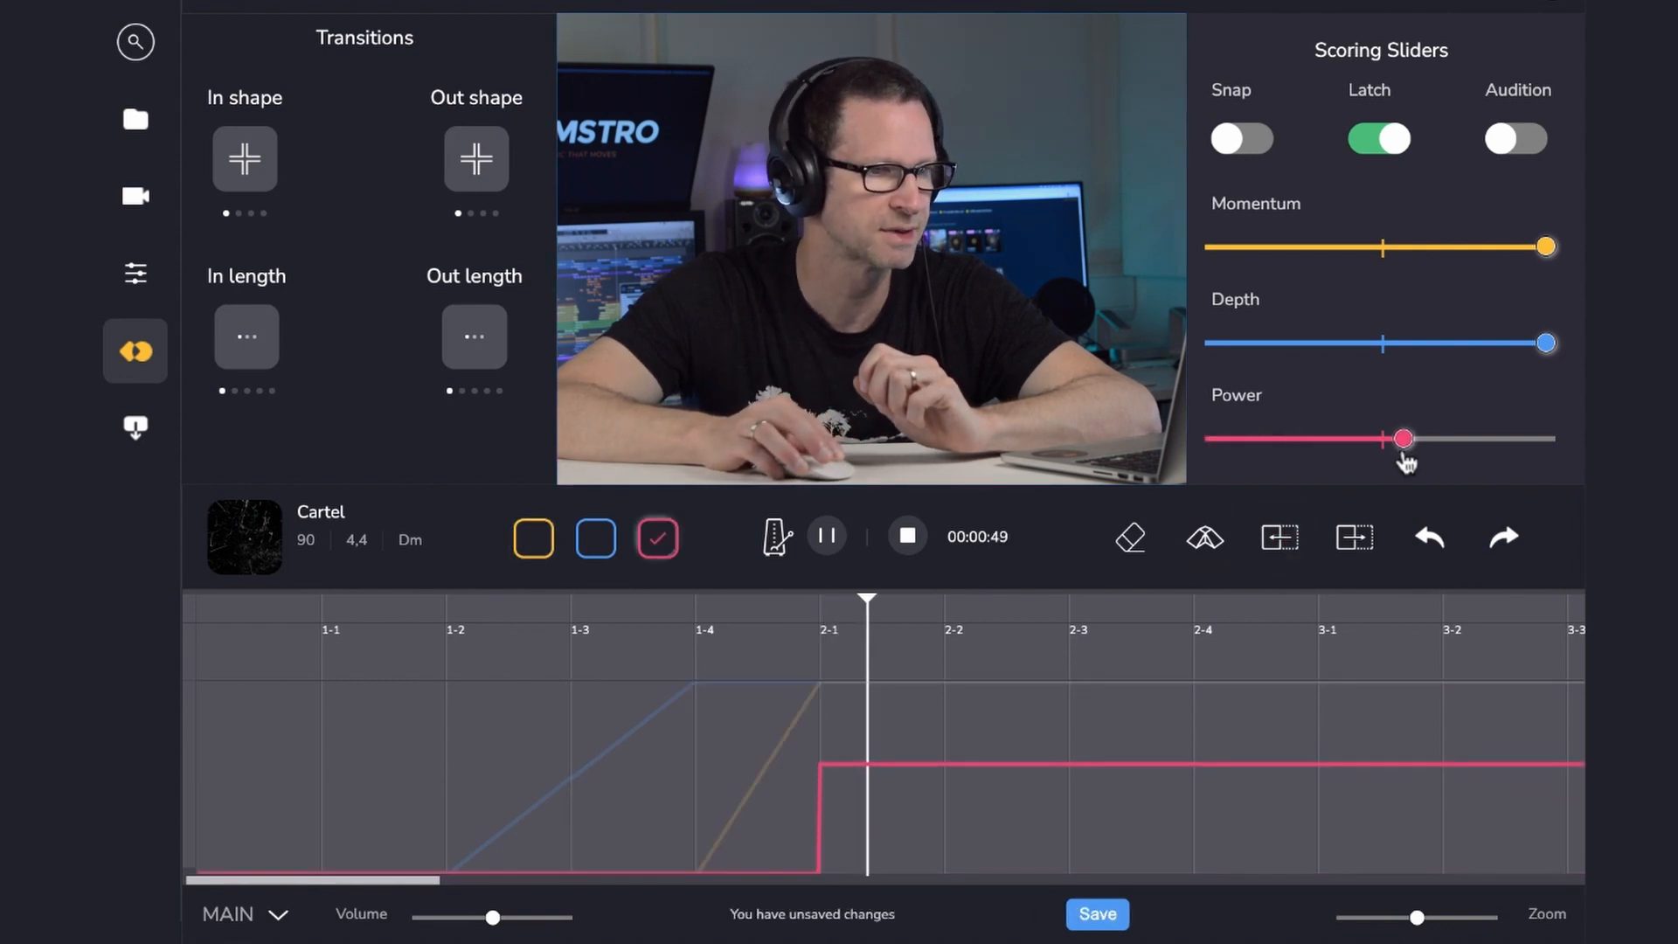
{"action": "left_click_drag", "start_coordinate": [1401, 437], "coordinate": [1544, 438]}
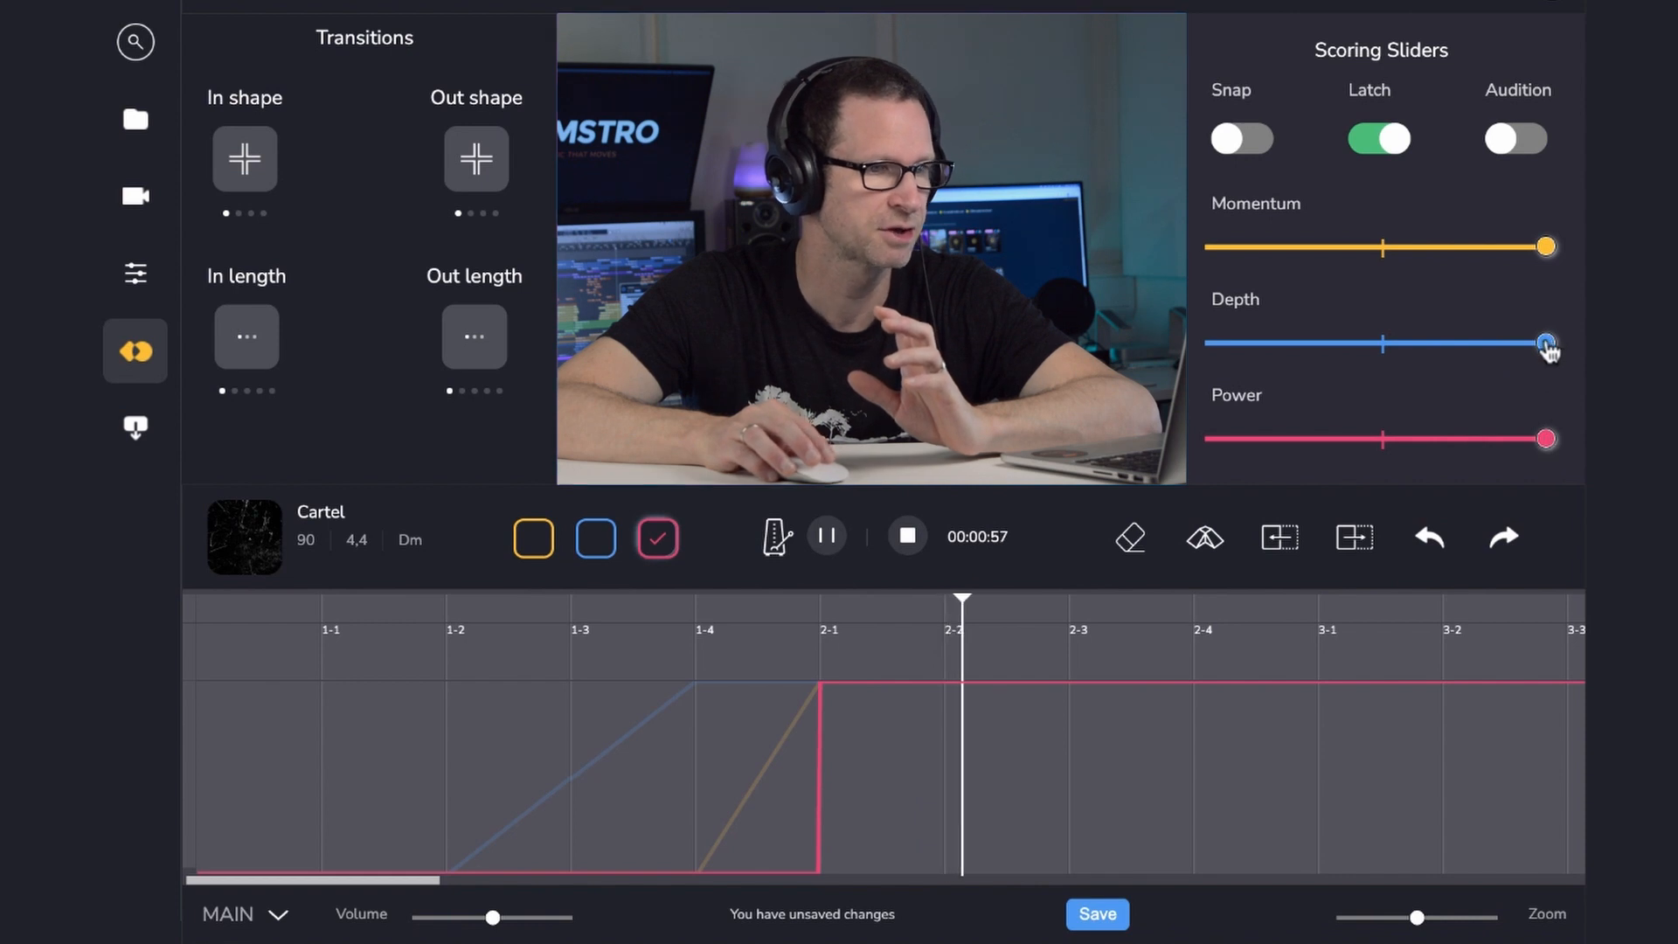
{"action": "left_click_drag", "start_coordinate": [1546, 344], "coordinate": [1283, 343]}
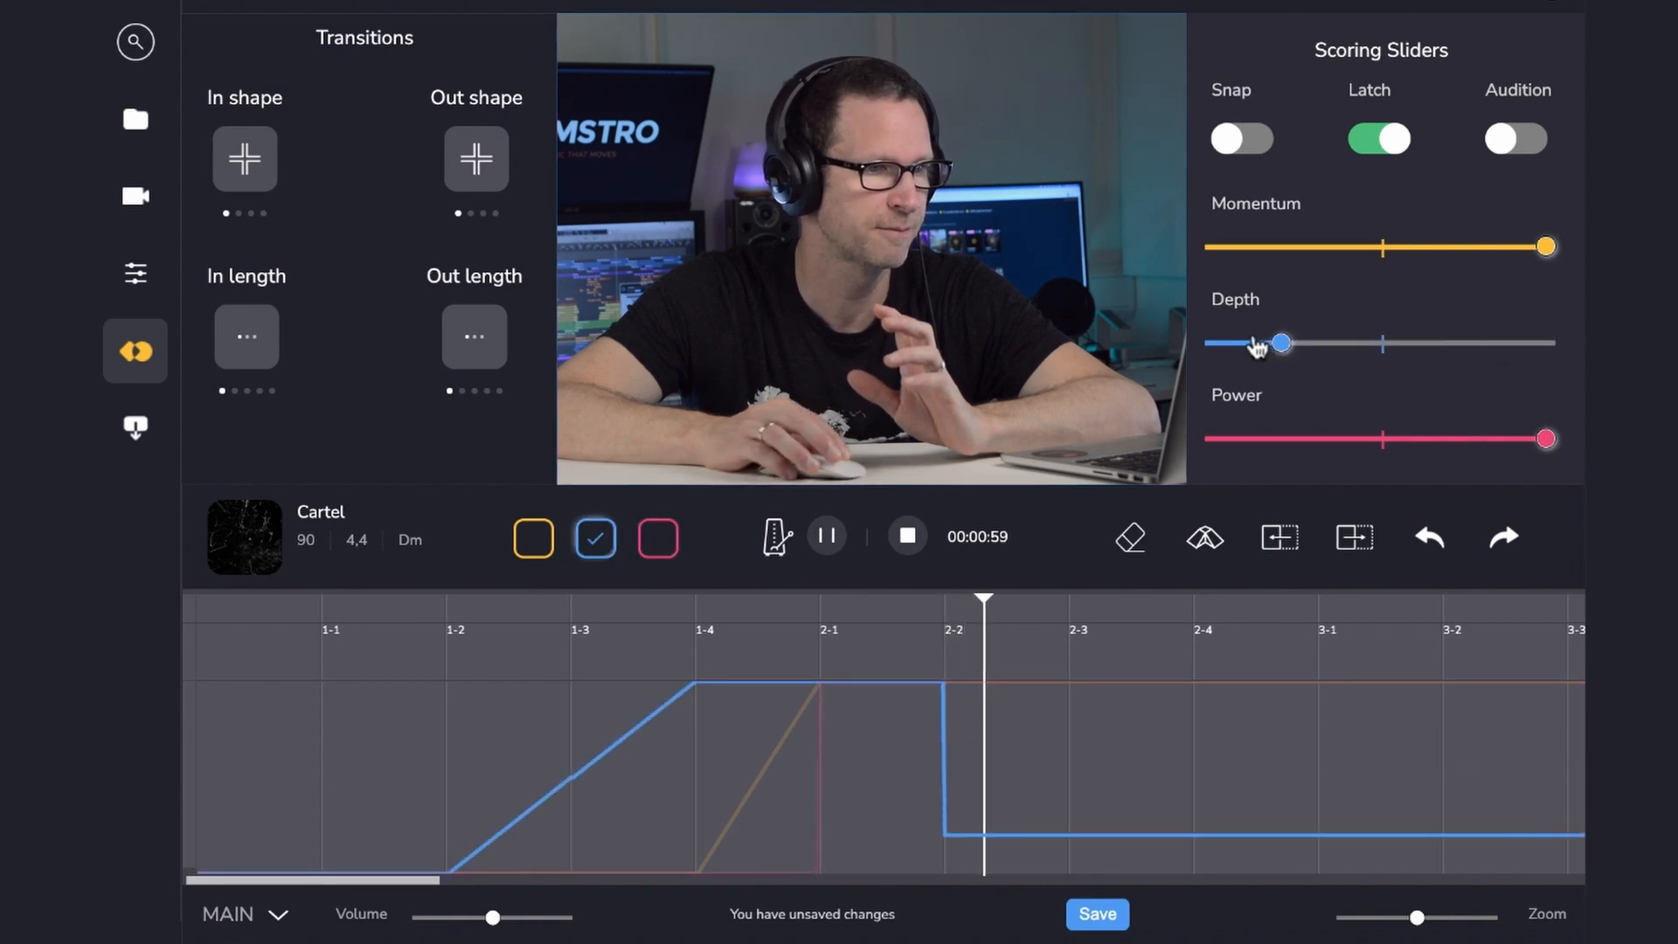
{"action": "left_click_drag", "start_coordinate": [1283, 342], "coordinate": [1214, 342]}
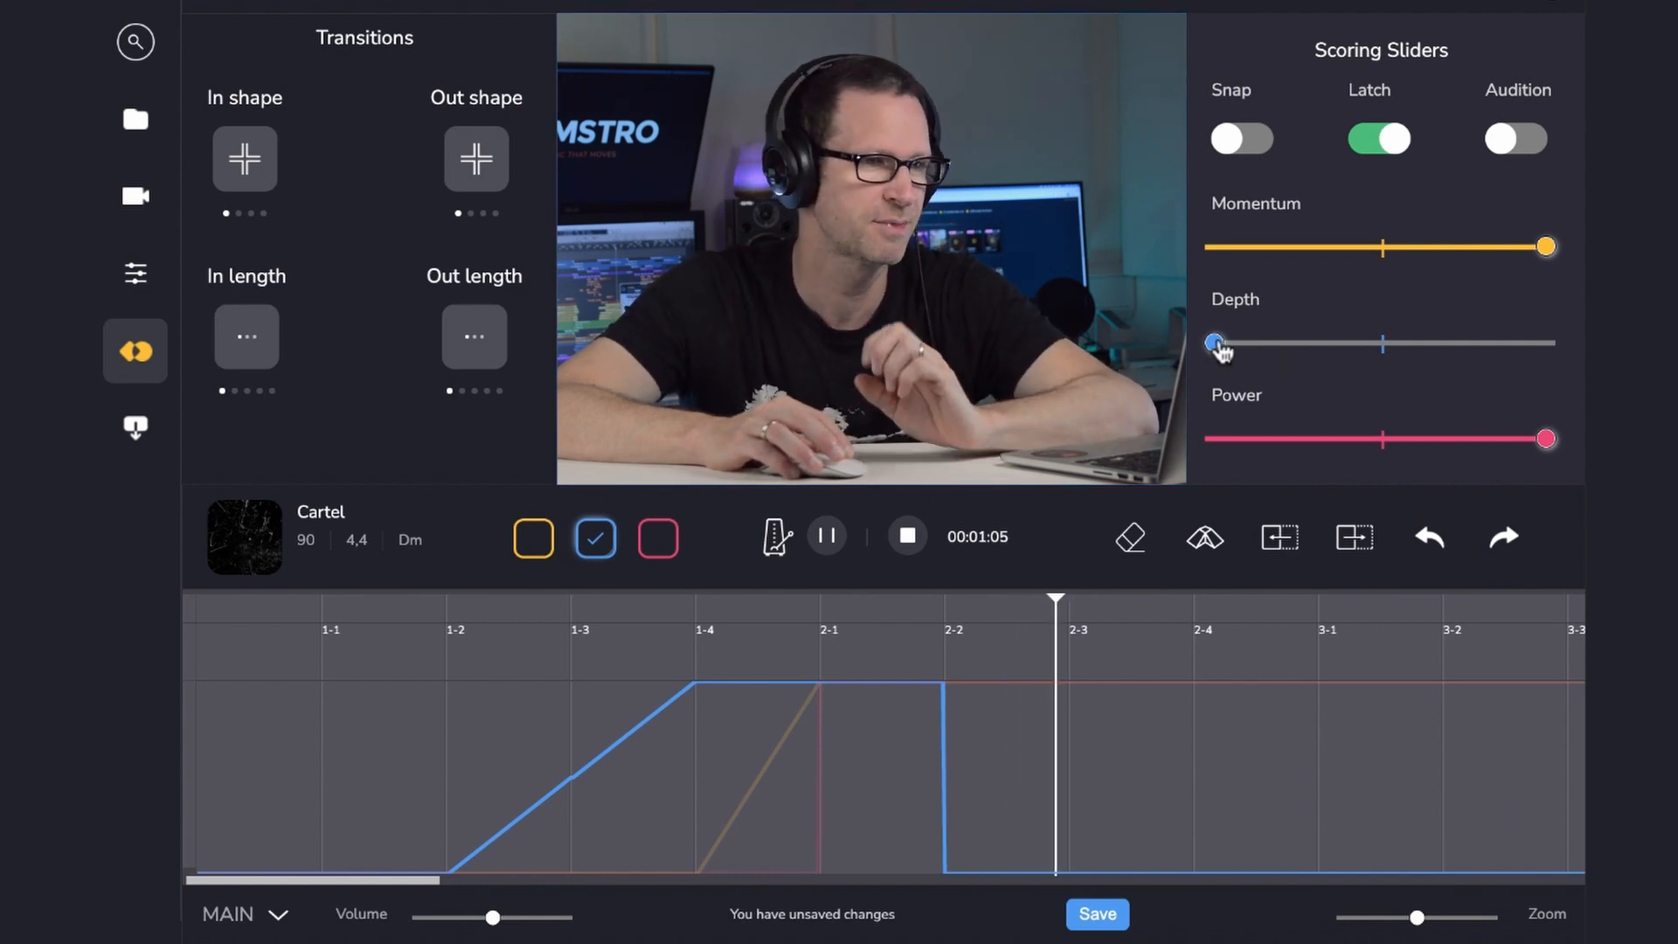
{"action": "left_click_drag", "start_coordinate": [1214, 343], "coordinate": [1448, 343]}
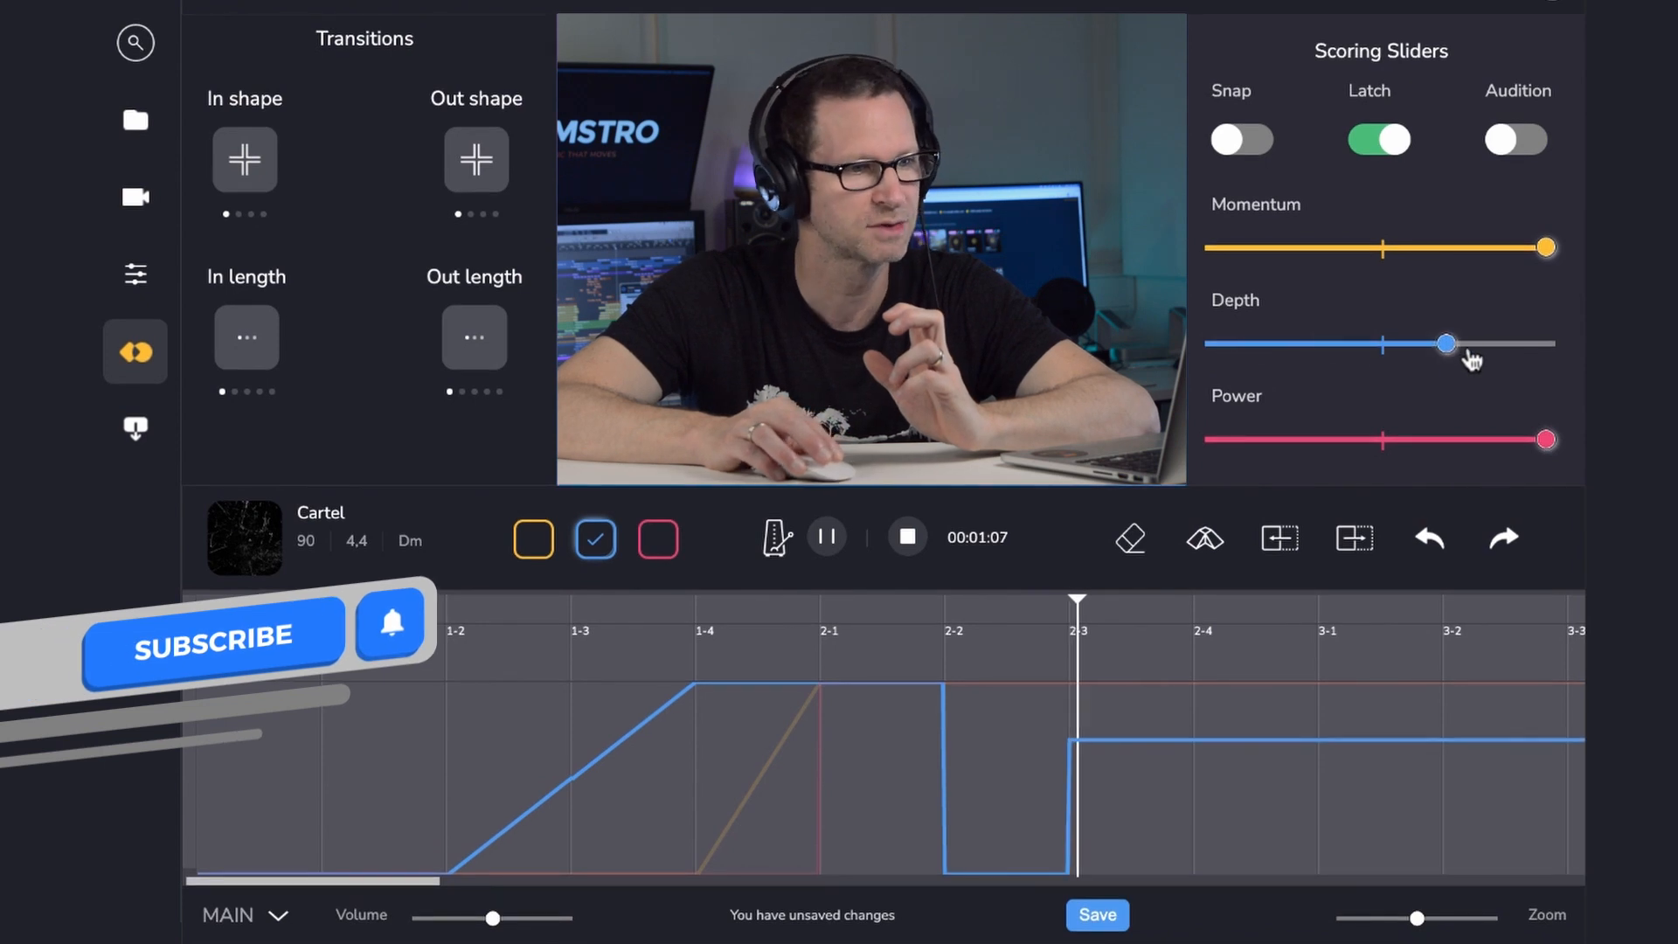
{"action": "left_click_drag", "start_coordinate": [1448, 342], "coordinate": [1544, 342]}
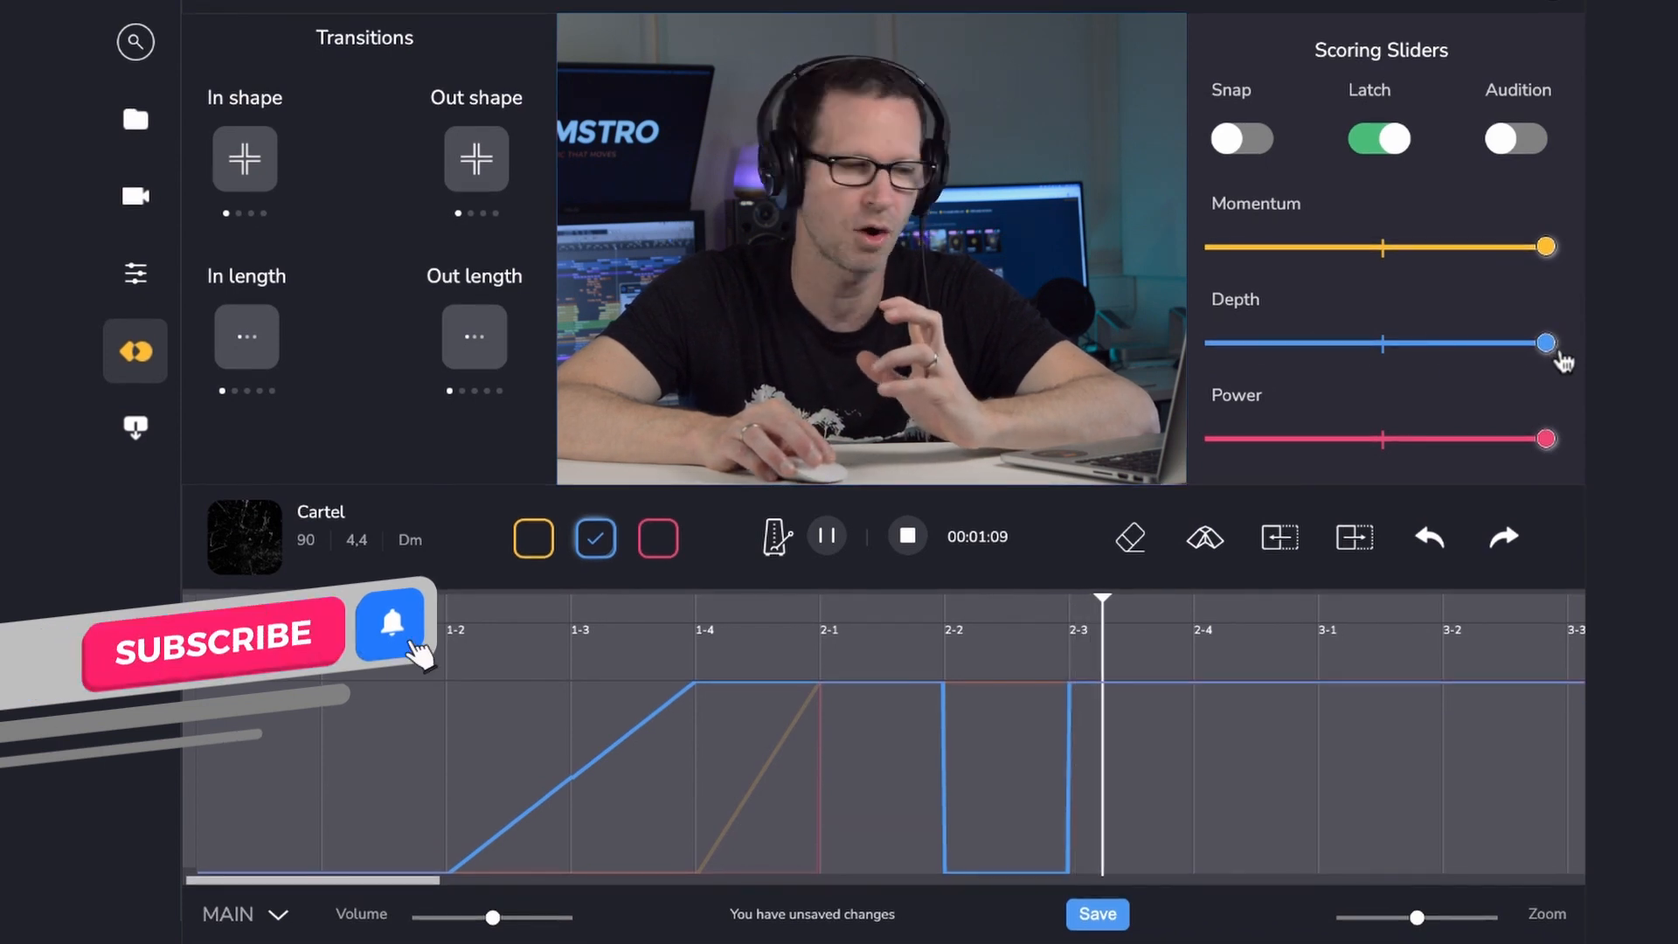